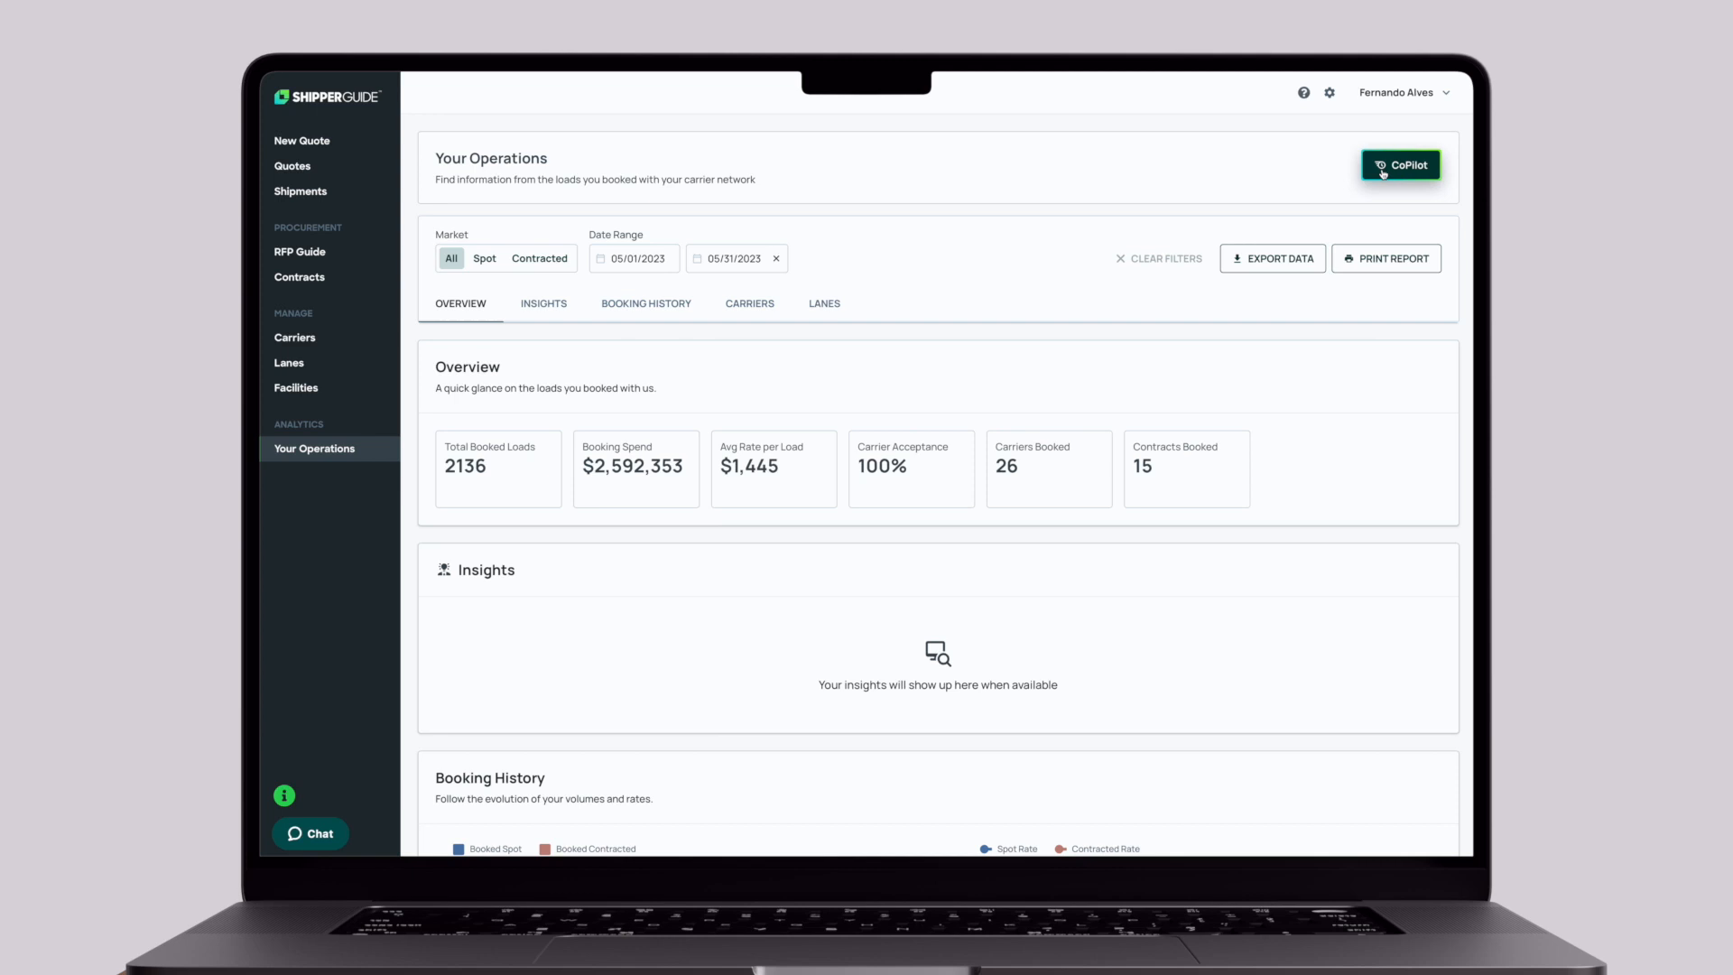
Step: Ask CoPilot 'What are my top origins in Q1 2023?' to get the origin-city table
{"action": "left_click", "coordinate": [1400, 164]}
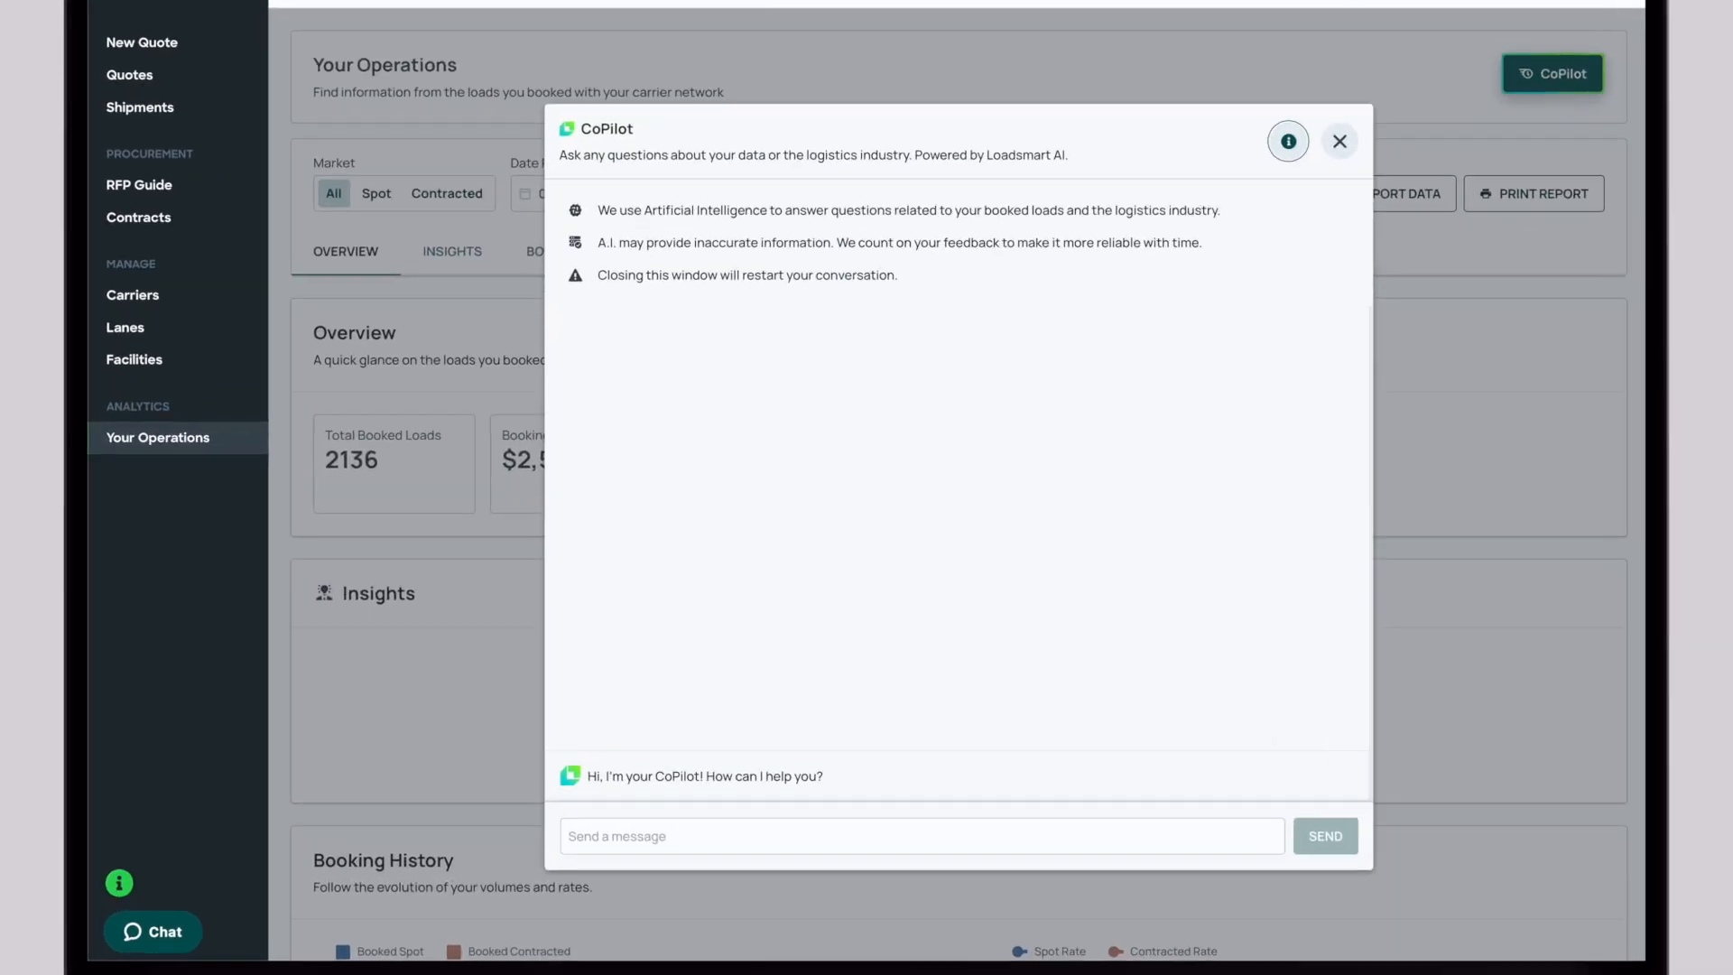
{"action": "type", "text": "What are my to"}
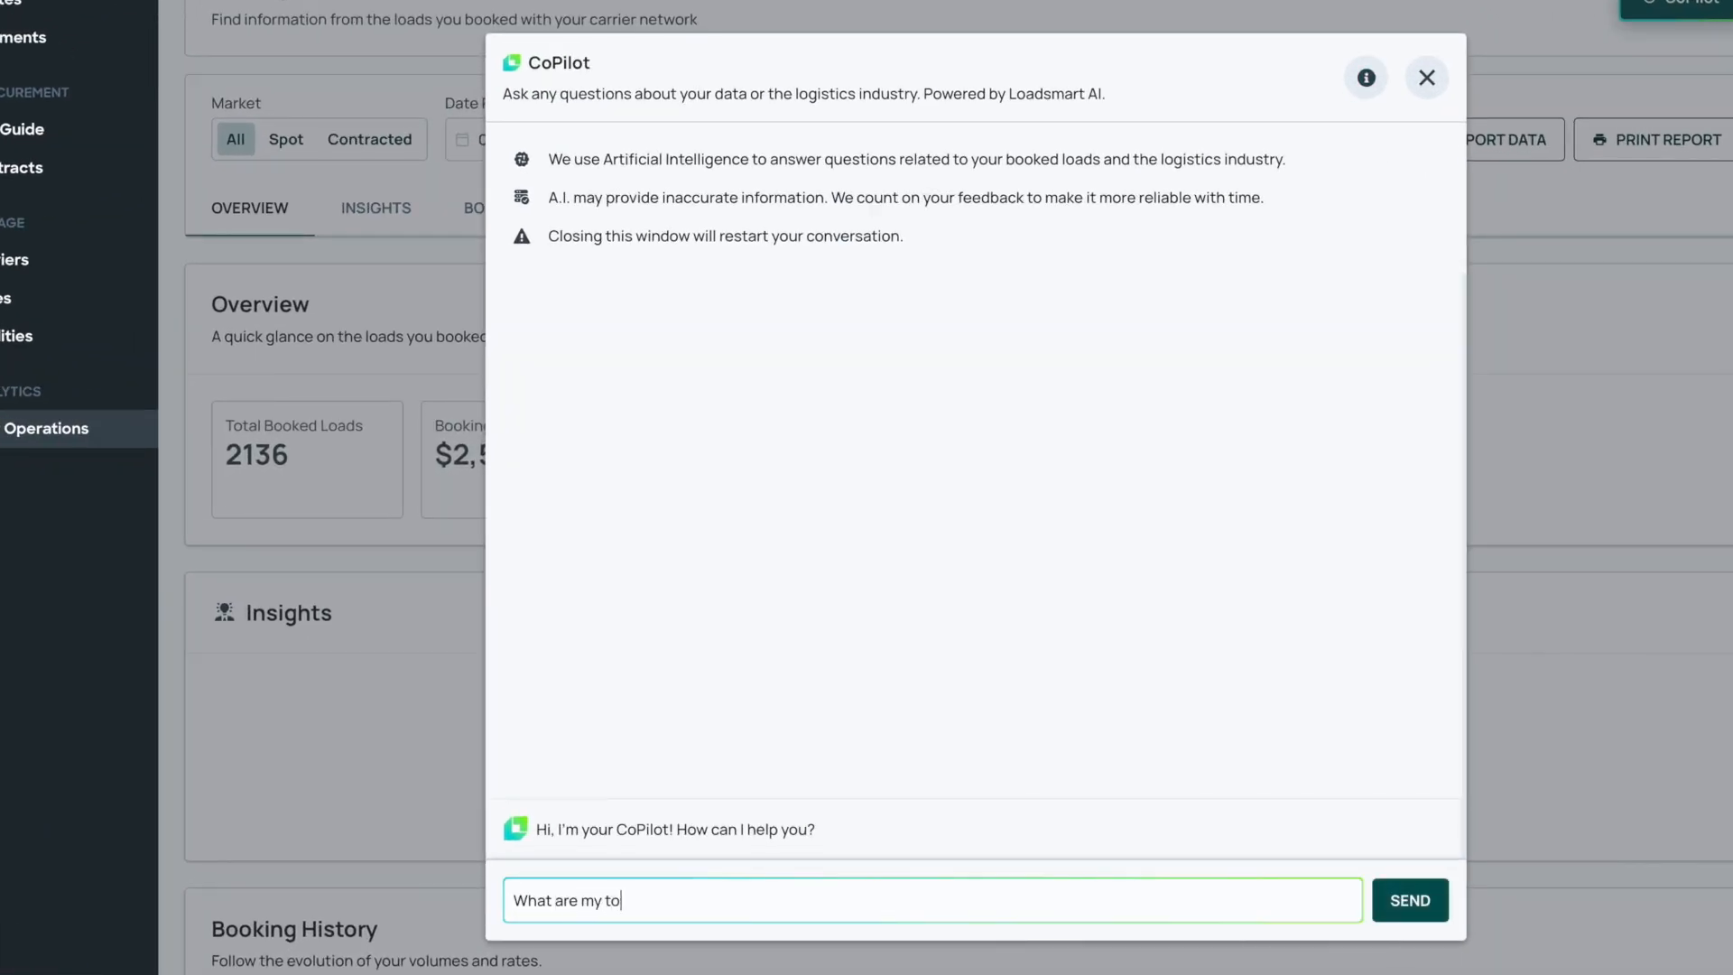
{"action": "left_click", "coordinate": [1409, 899]}
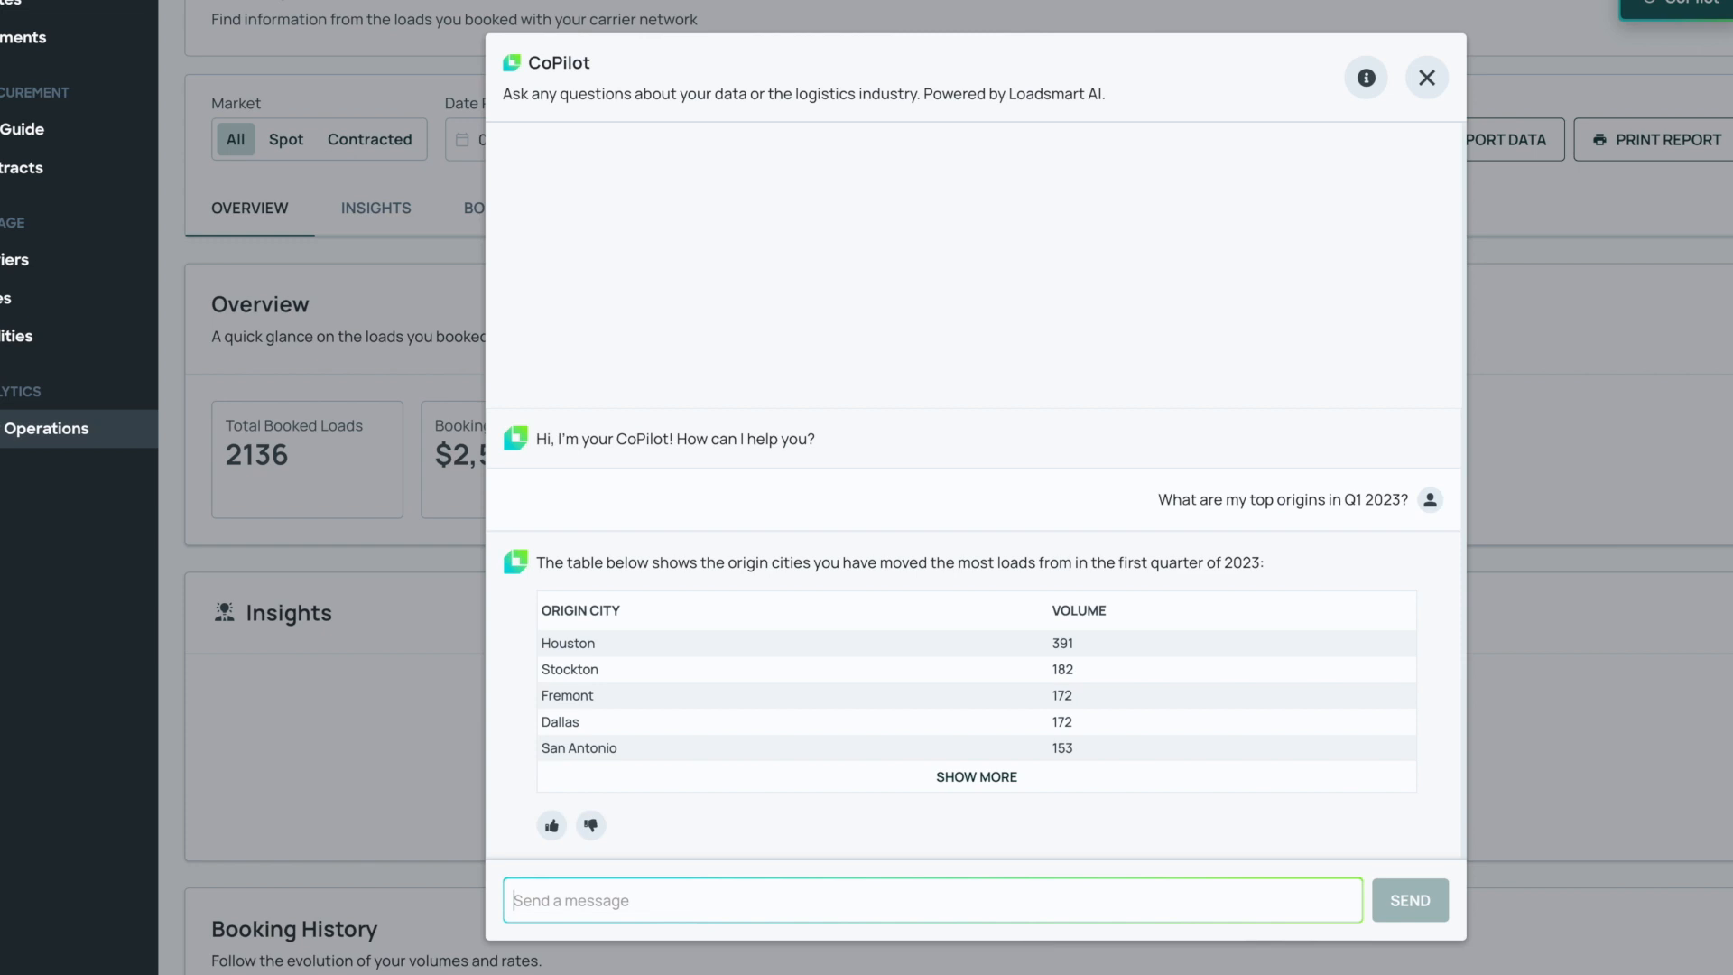
Step: Ask CoPilot to map the destination states of the Houston shipments
{"action": "type", "text": "Can you map out the destination states of"}
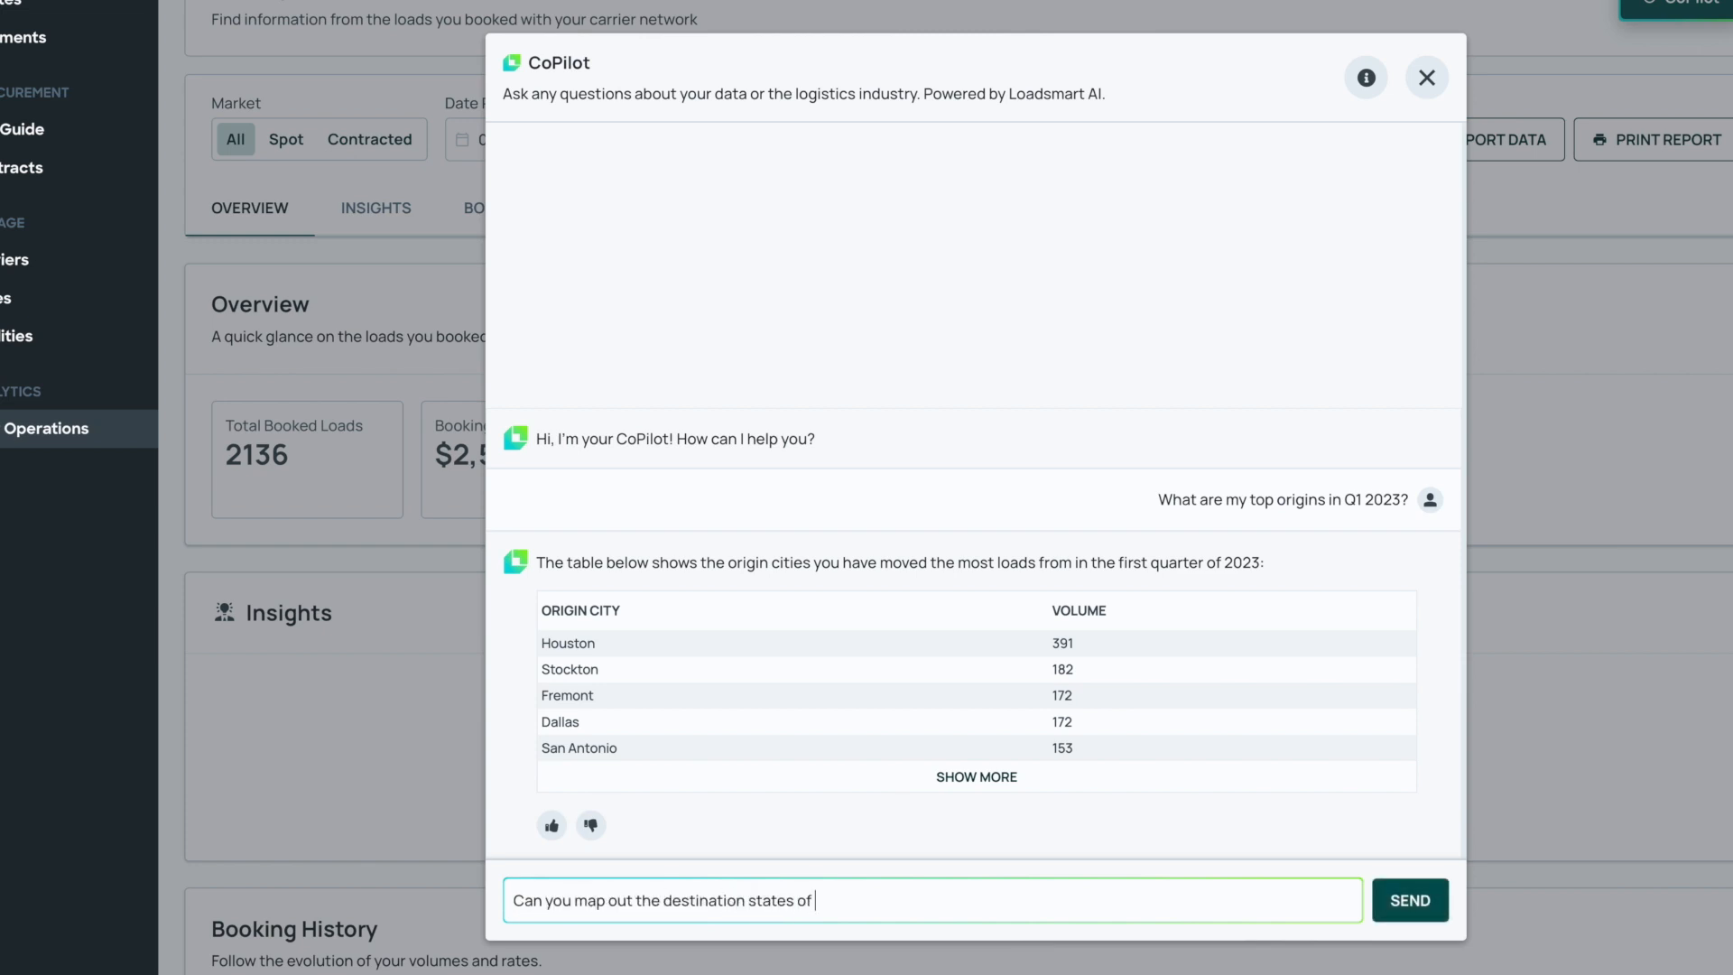
{"action": "left_click", "coordinate": [1408, 899]}
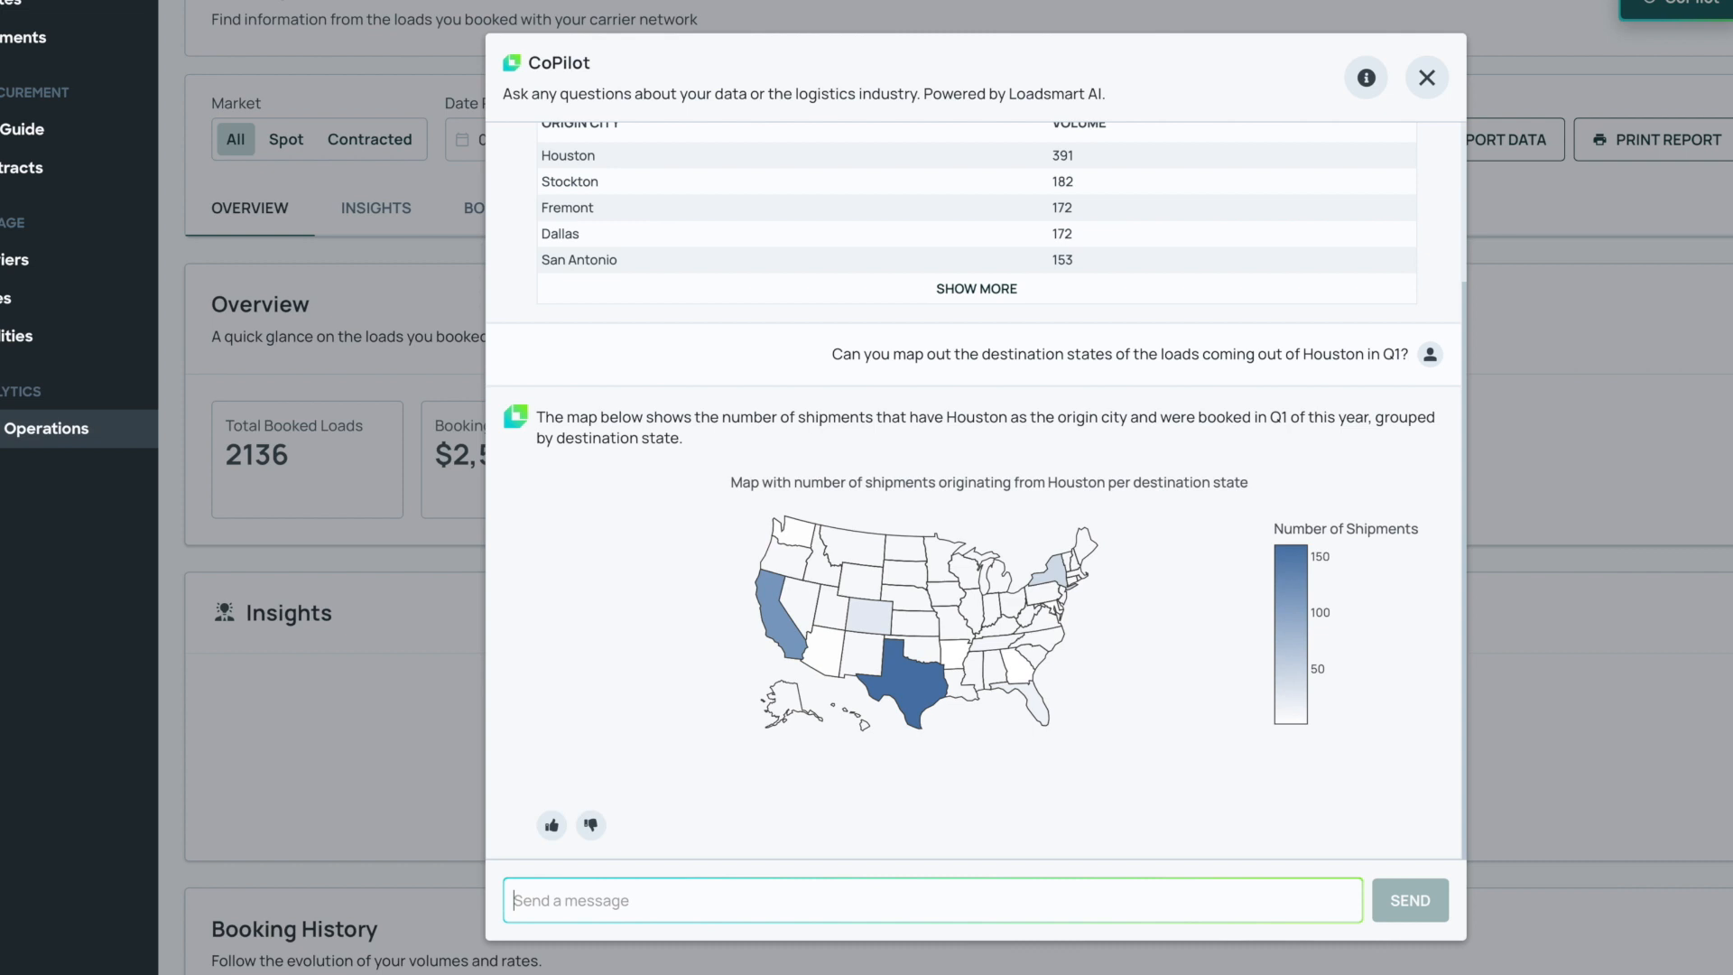
Step: Ask for a bar chart of rate per mile to Texas destination cities from Houston
{"action": "type", "text": "For these shipments"}
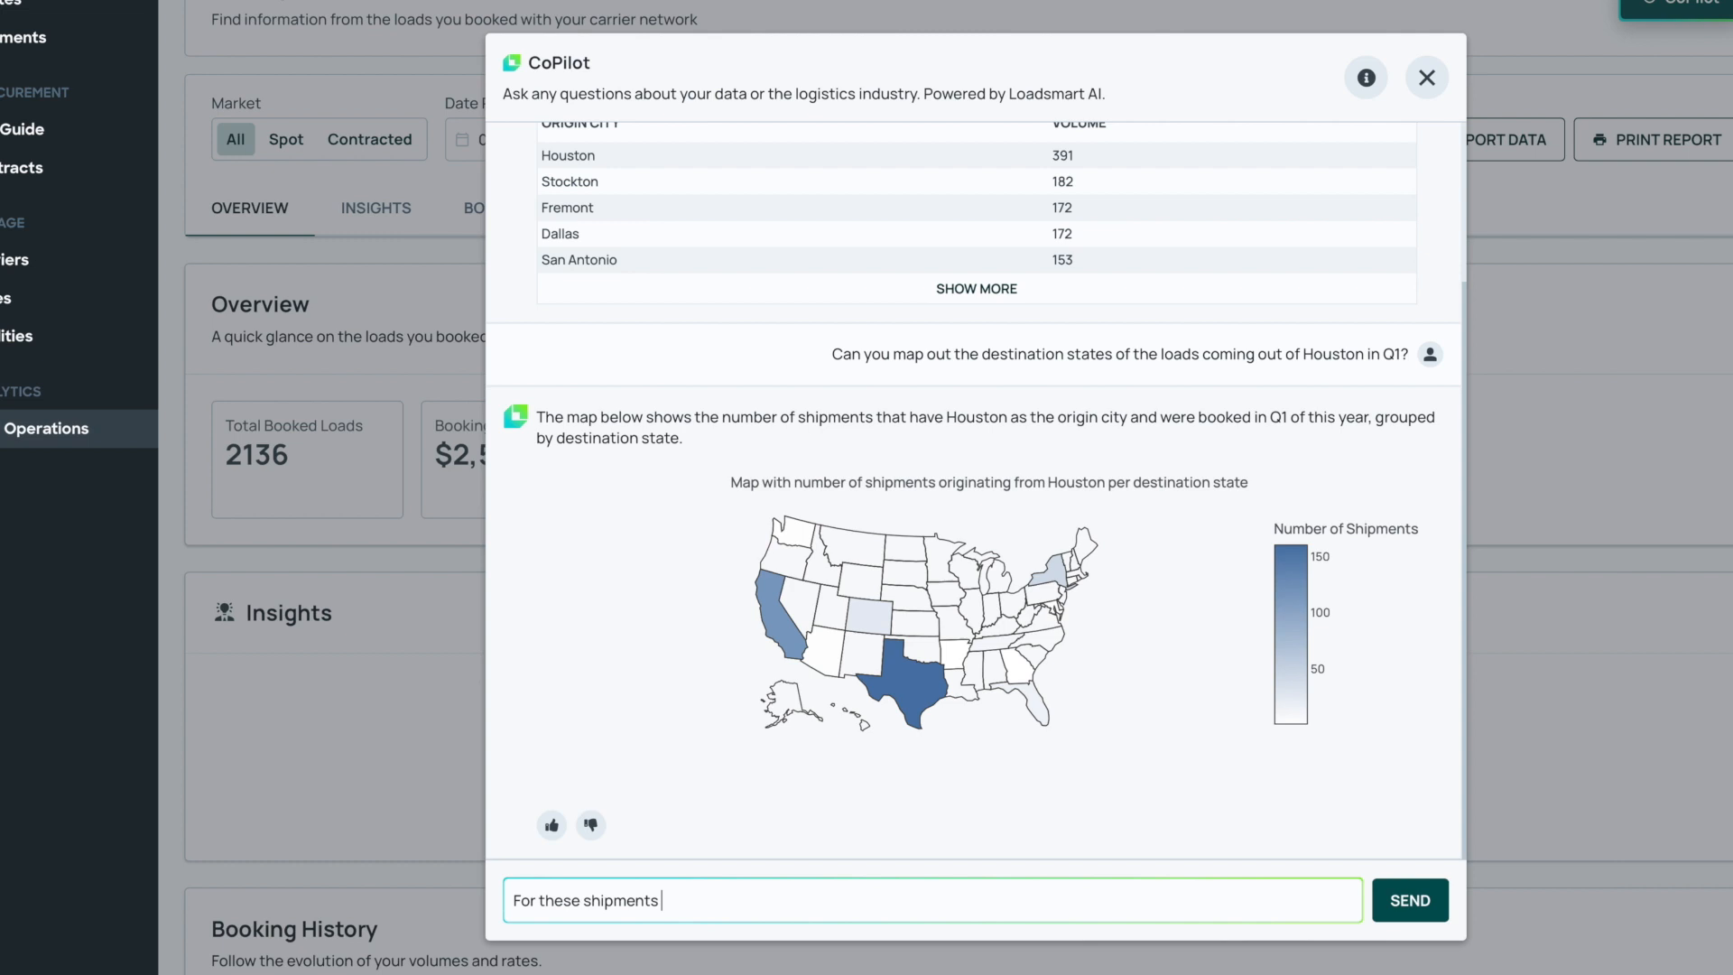
{"action": "type", "text": "going from Houston to Texas, can I see a"}
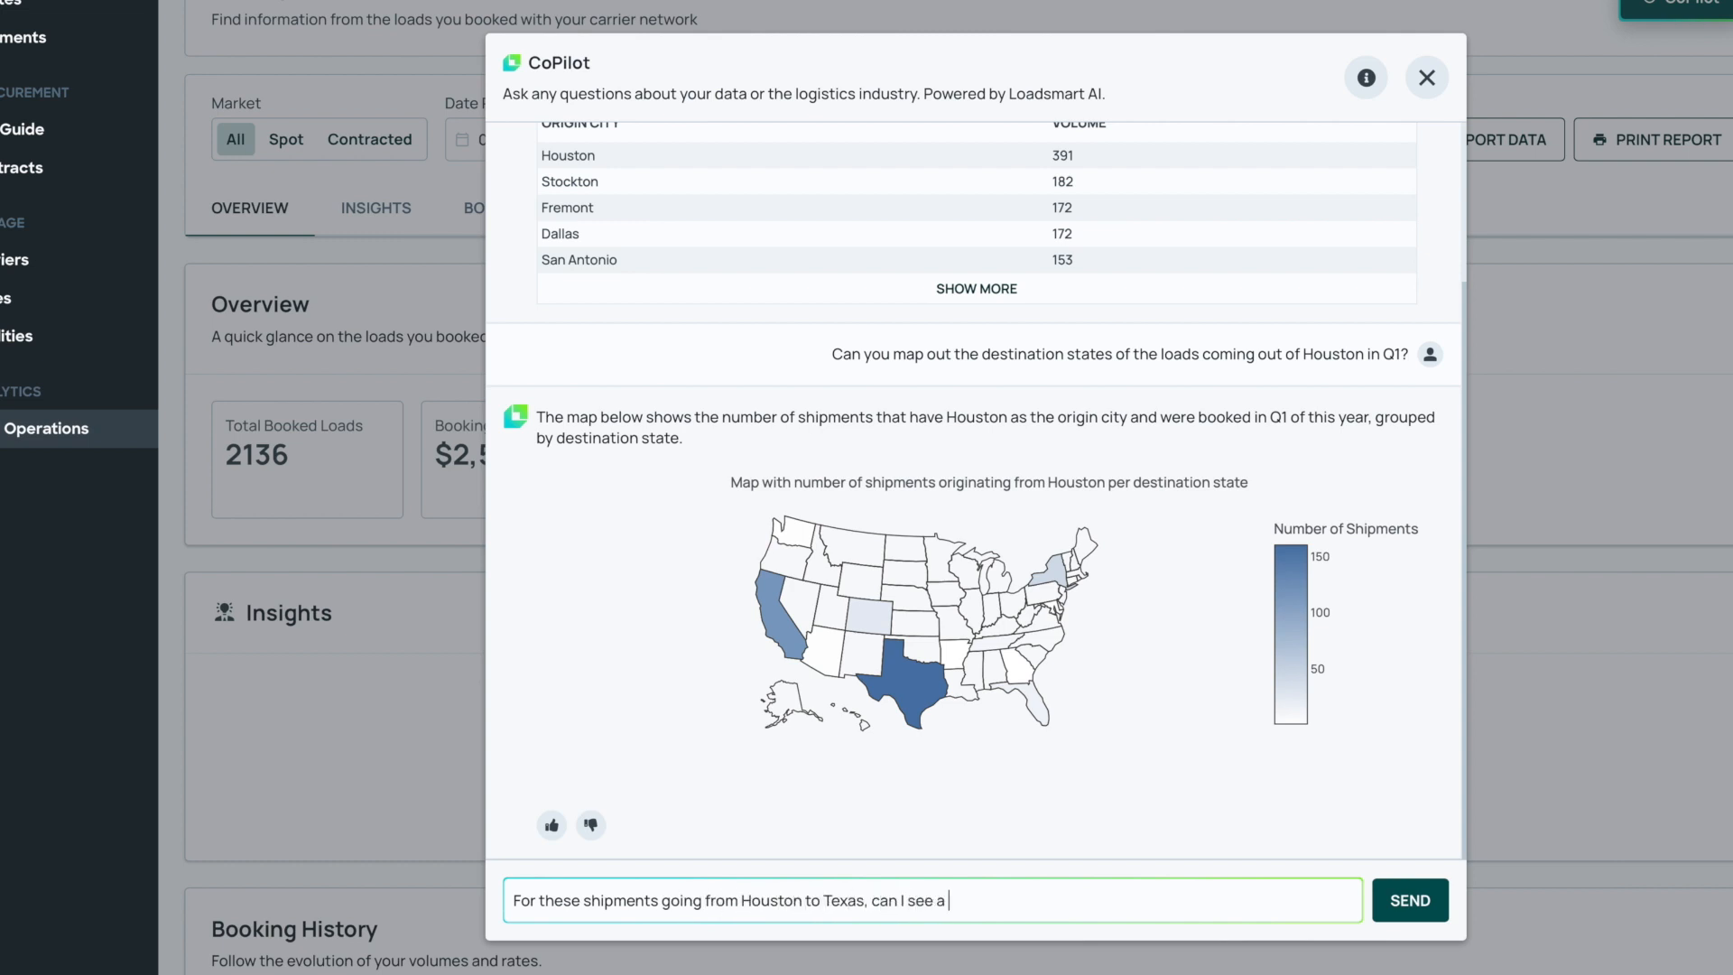
{"action": "type", "text": "bar chart for my rate per mile to the dest"}
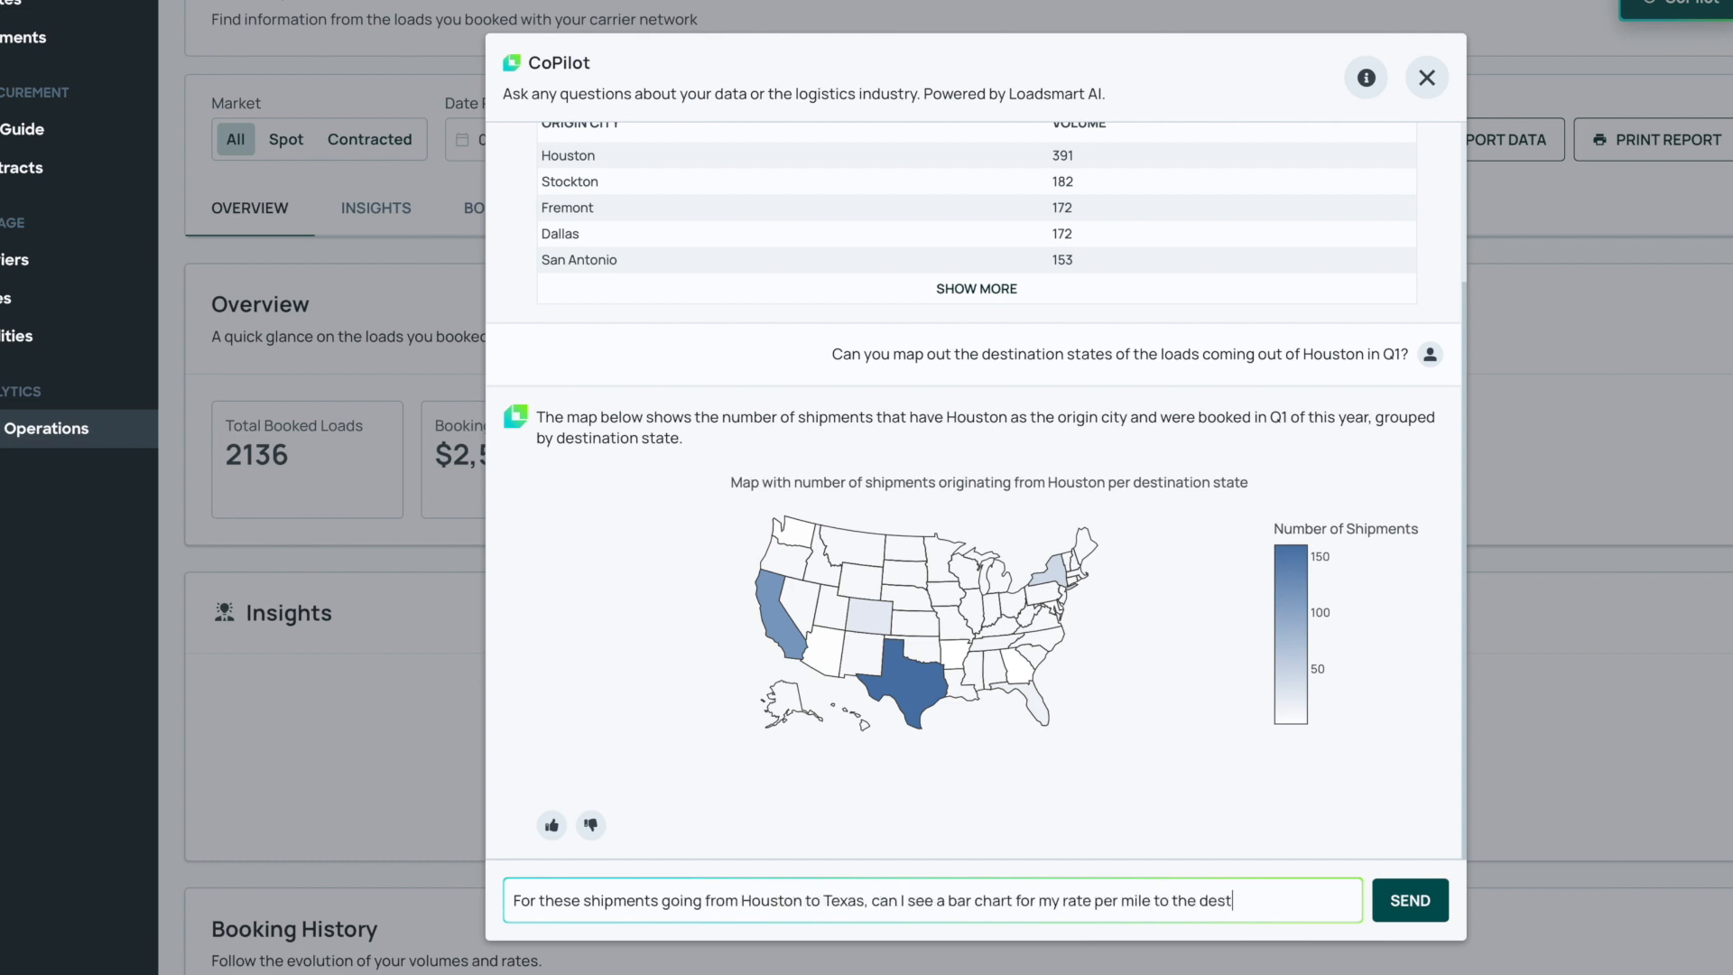
{"action": "left_click", "coordinate": [1409, 899]}
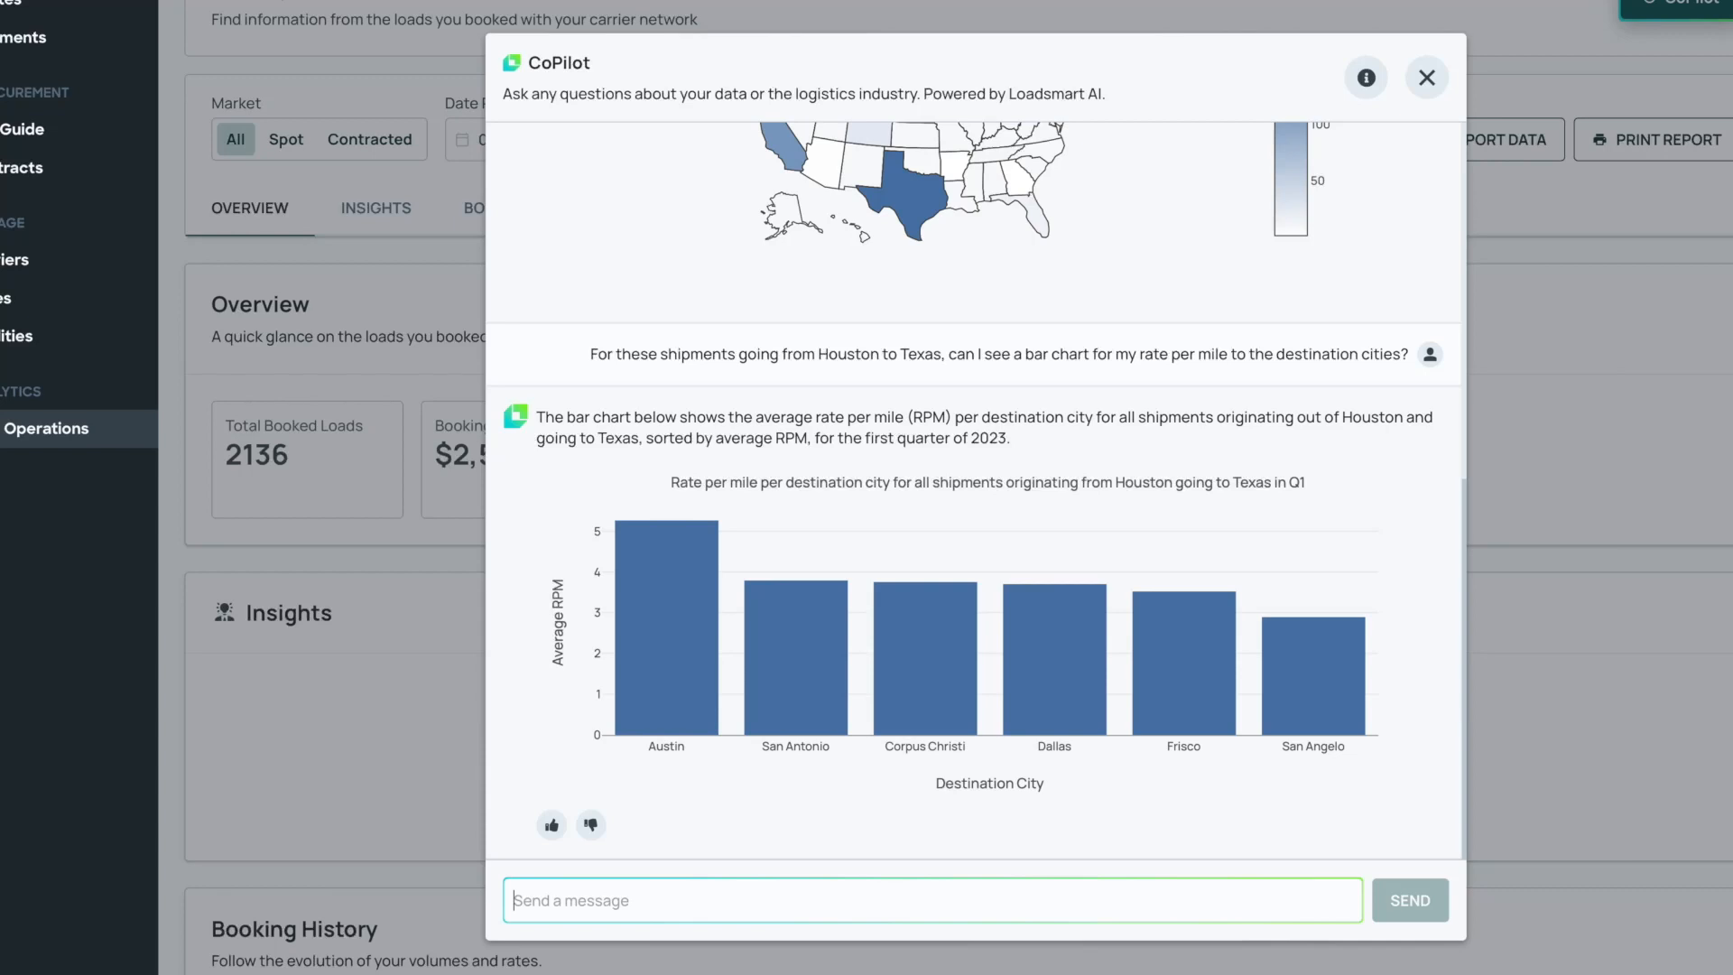
Step: Ask for a bar chart of RPM per mode for Houston-to-Austin shipments
{"action": "type", "text": "Show me a bar chart of"}
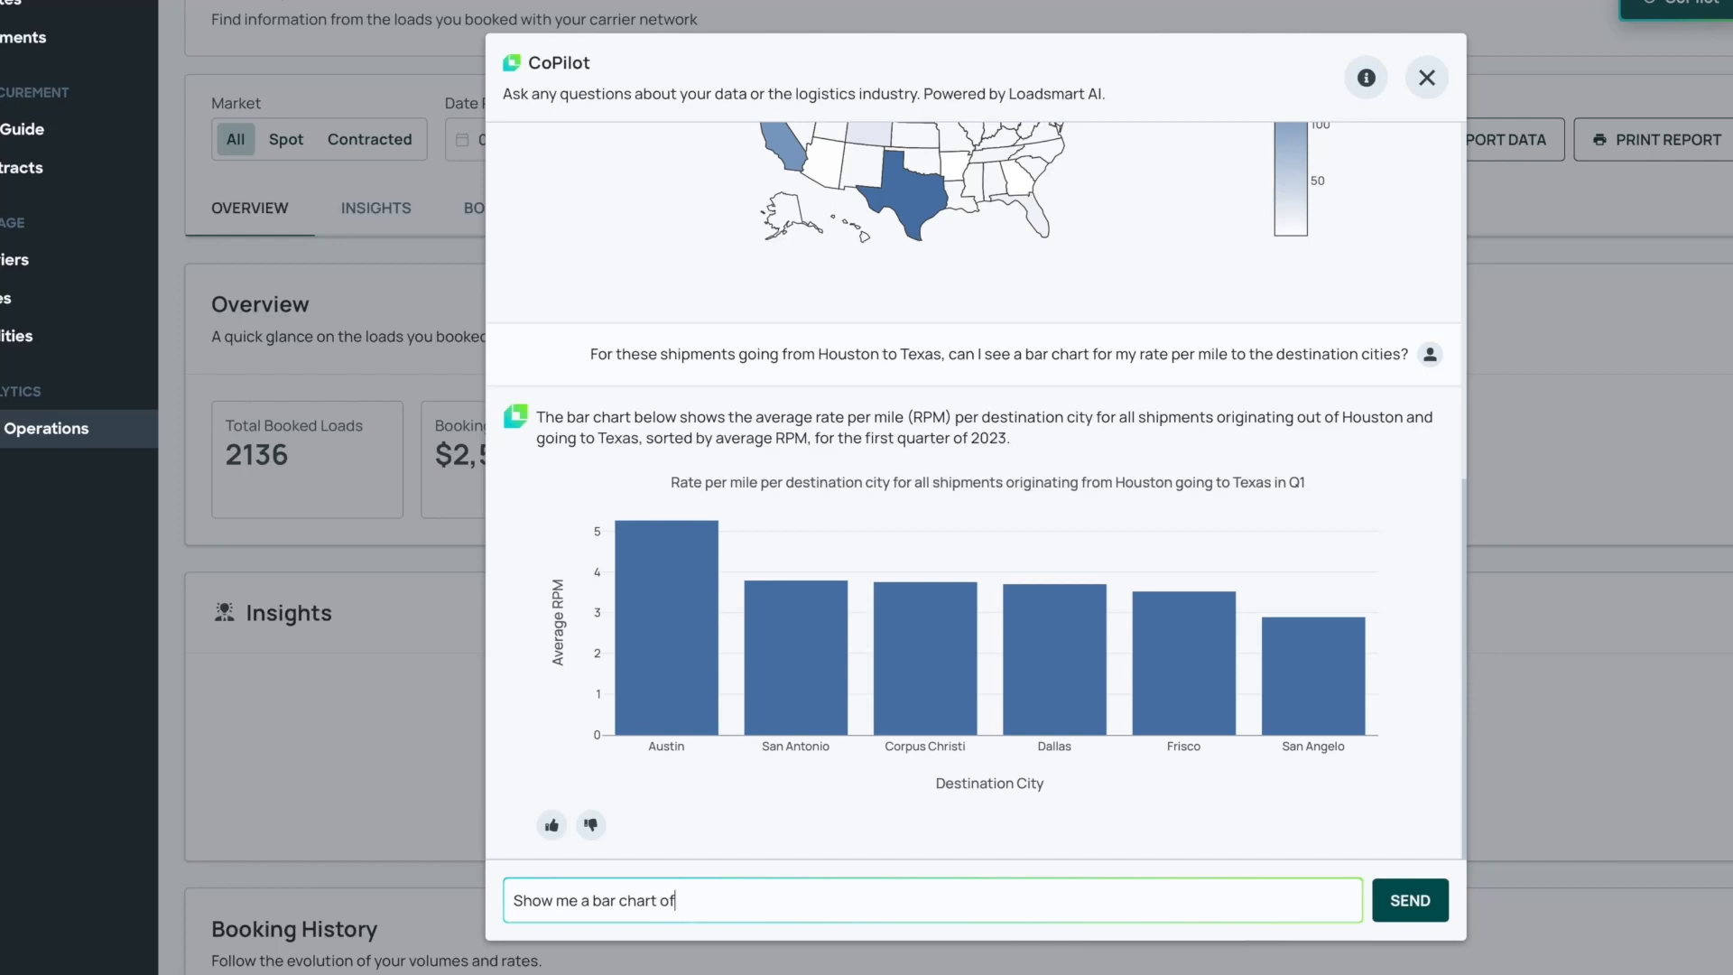
{"action": "type", "text": "the RPM per mode of shipments from Ho"}
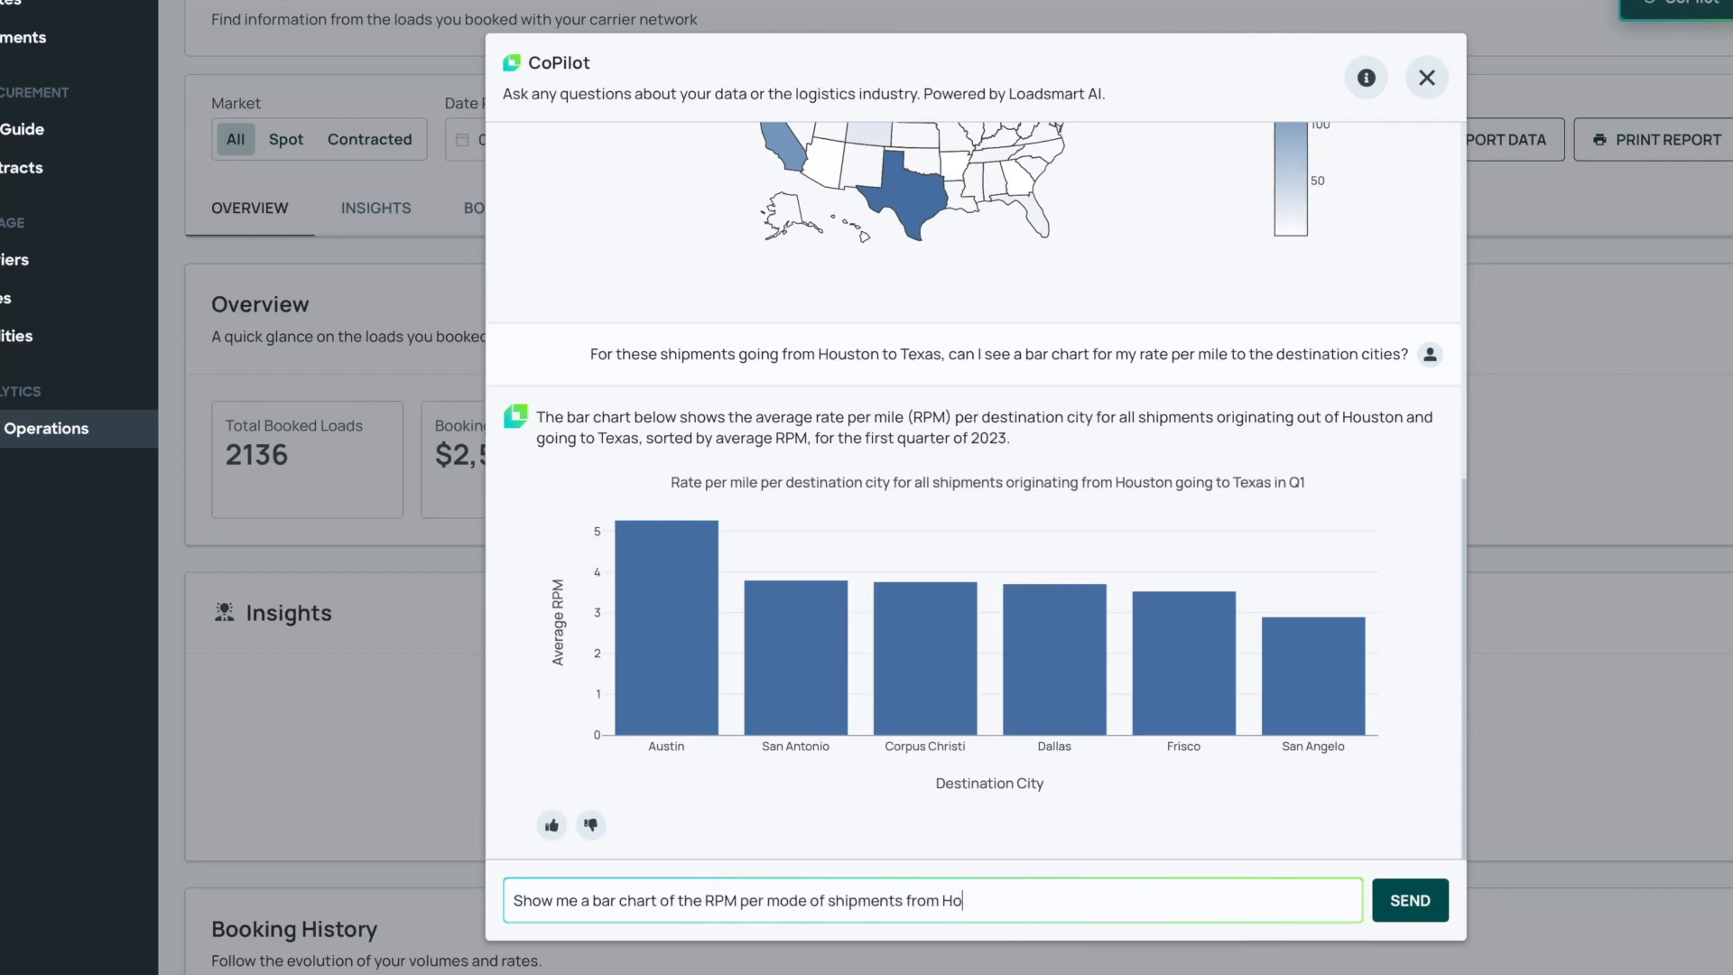
{"action": "left_click", "coordinate": [1409, 899]}
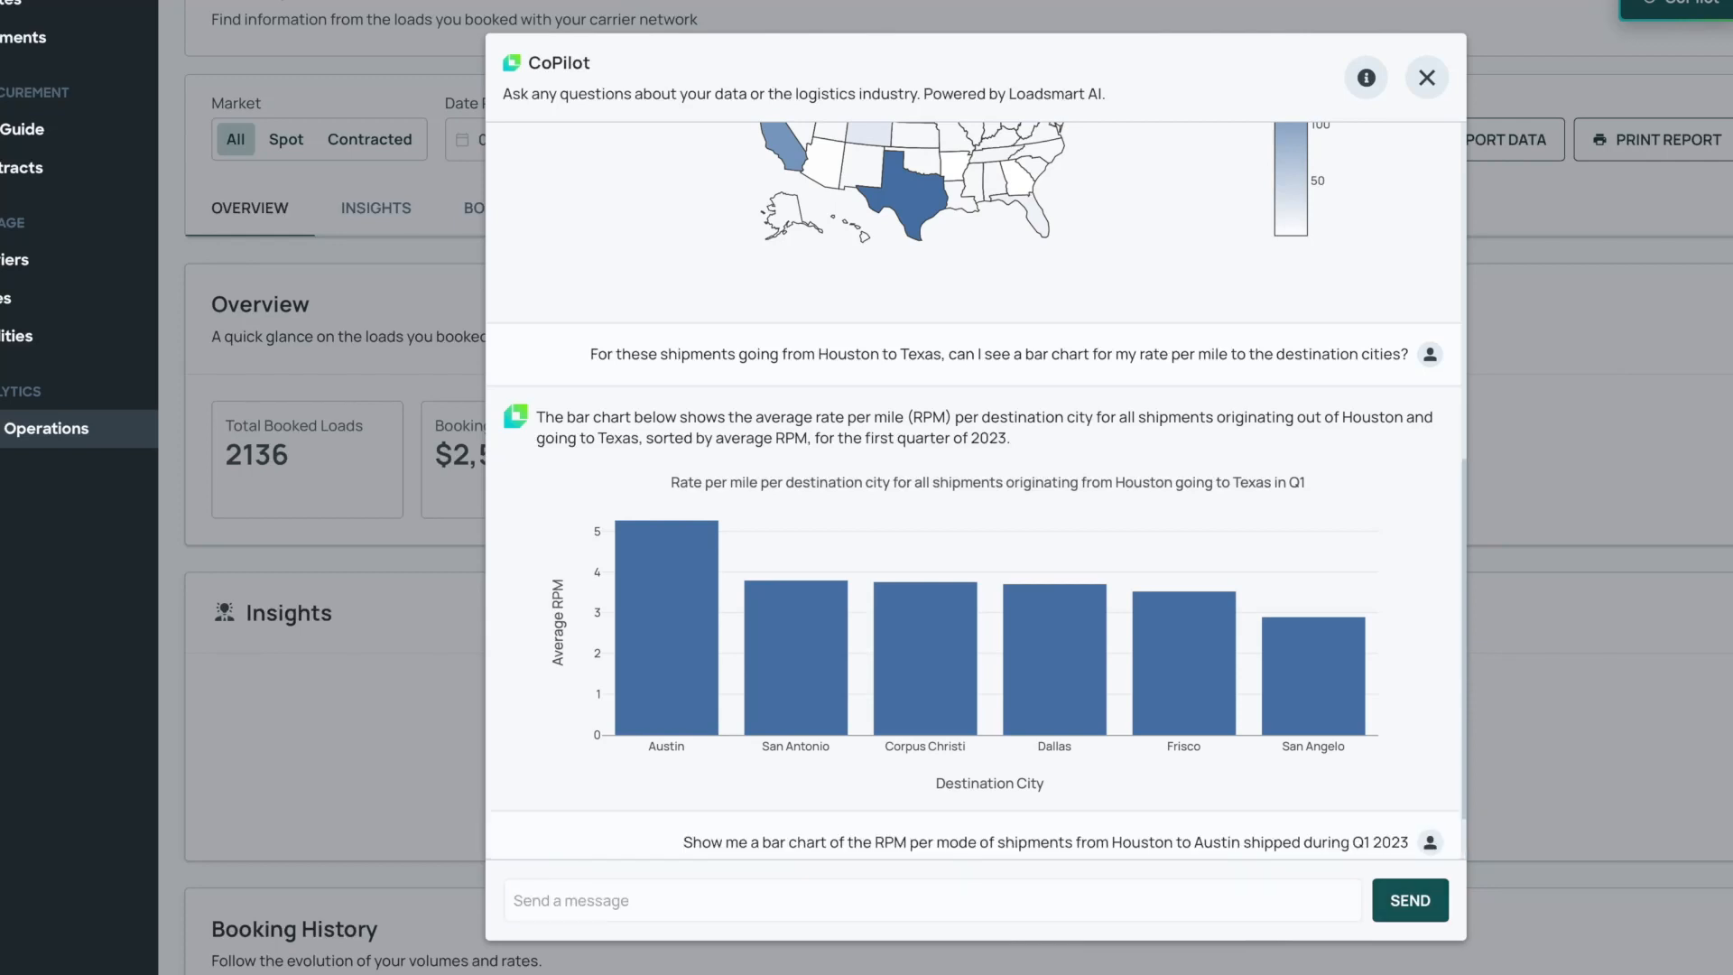
{"action": "left_click", "coordinate": [1409, 900]}
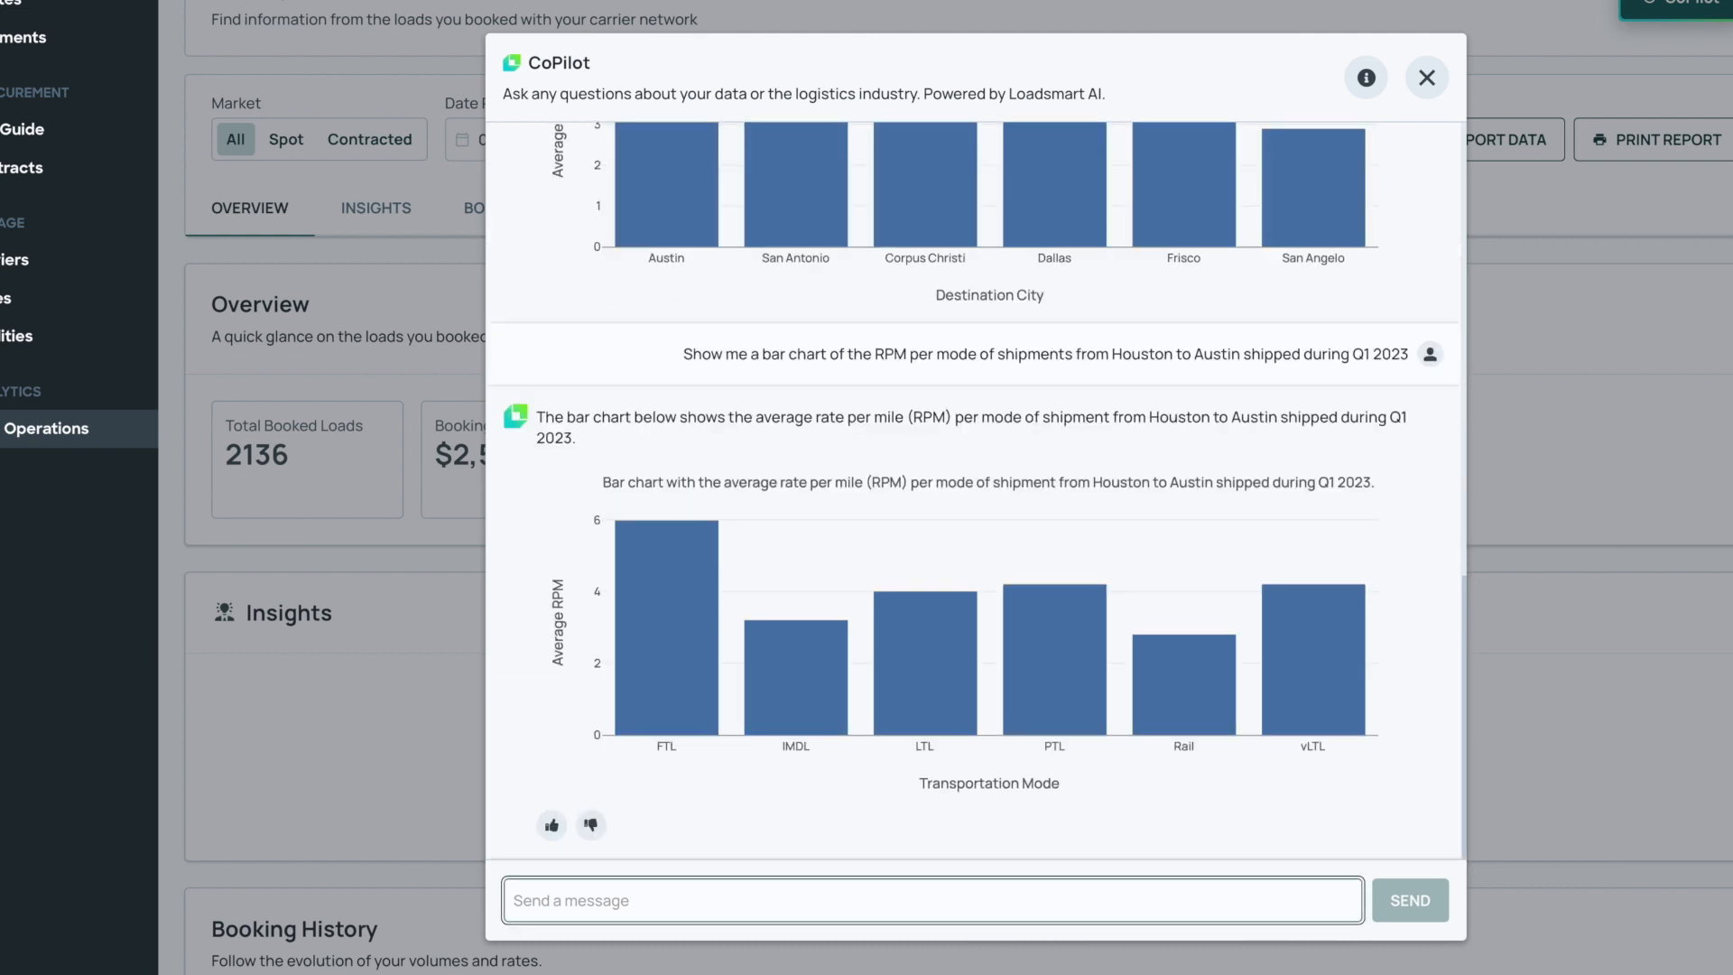
Step: Ask for the top 10 carriers by volume moving FTL freight from Houston to Austin
{"action": "type", "text": "Show"}
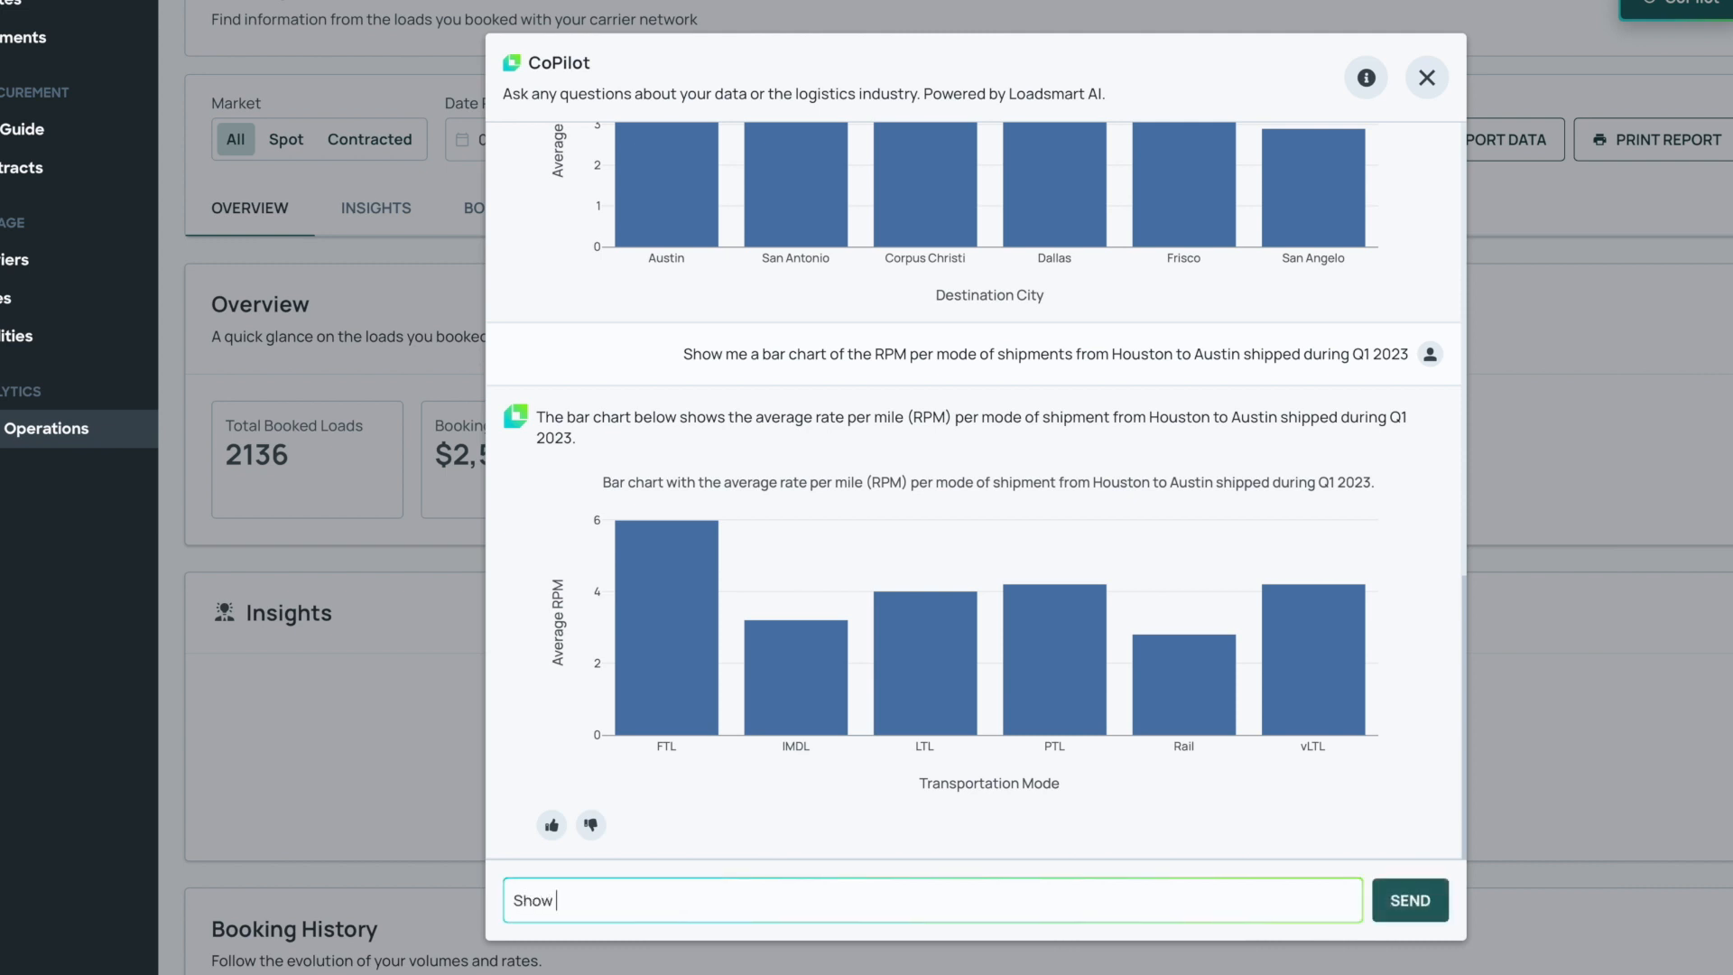
{"action": "type", "text": "me a list of the top 10 carriers by volume"}
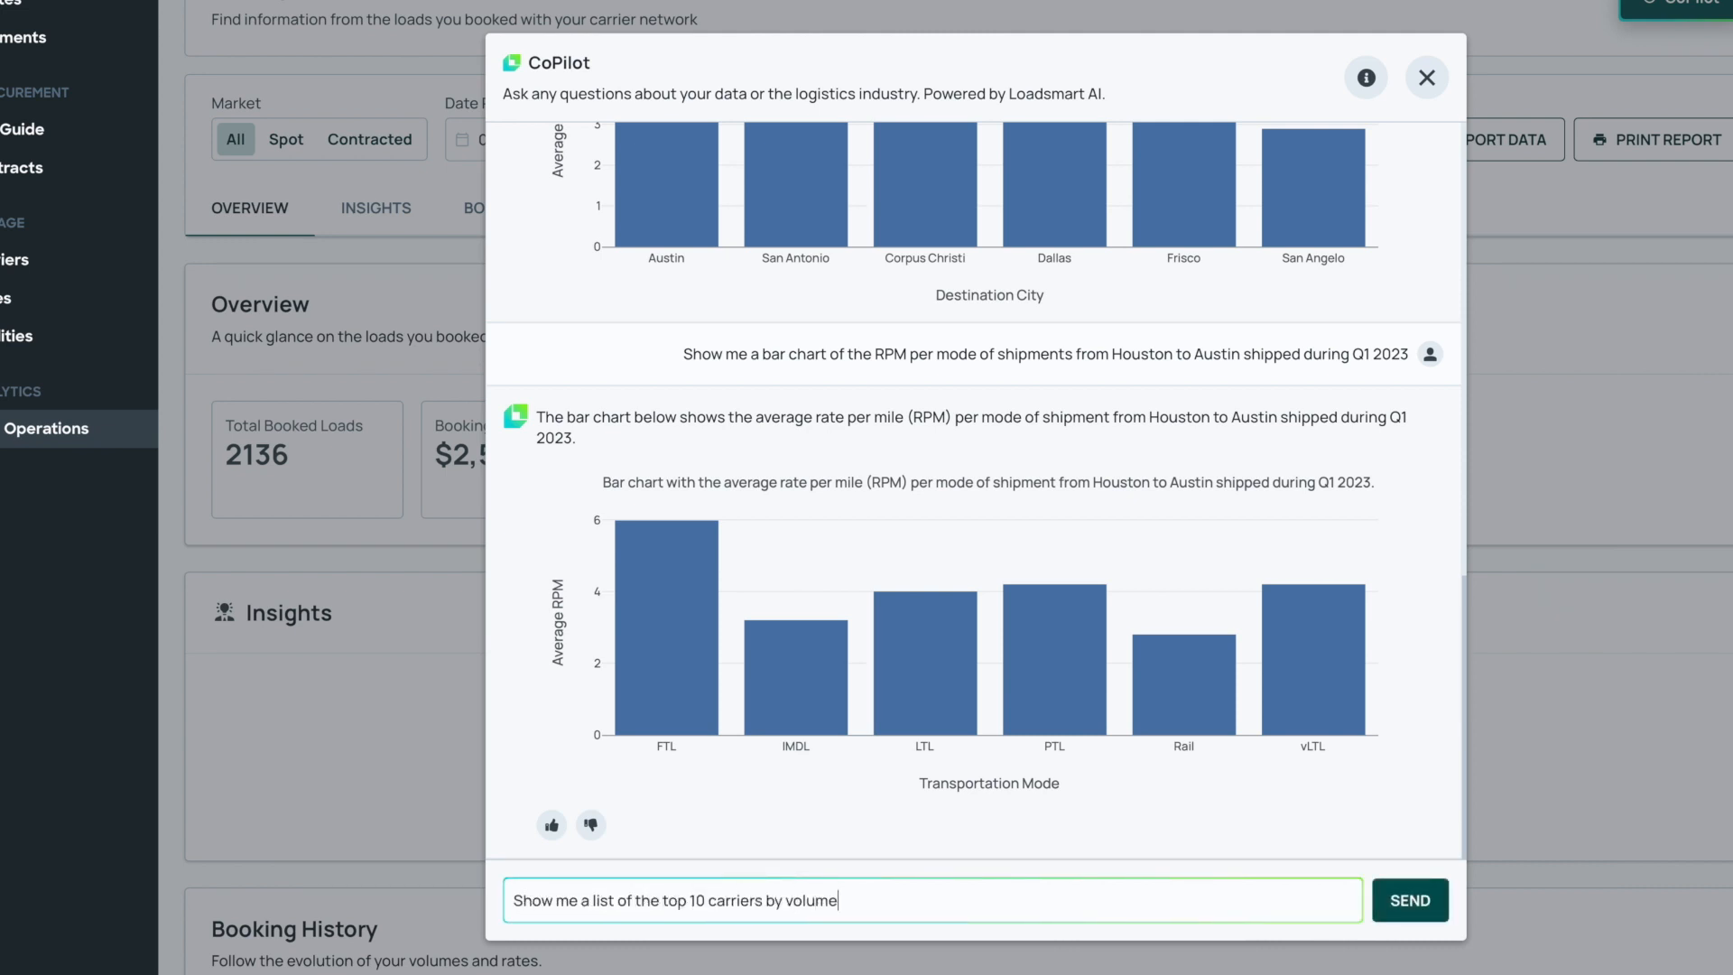
{"action": "type", "text": "moving FTL freight from Houston to Austi"}
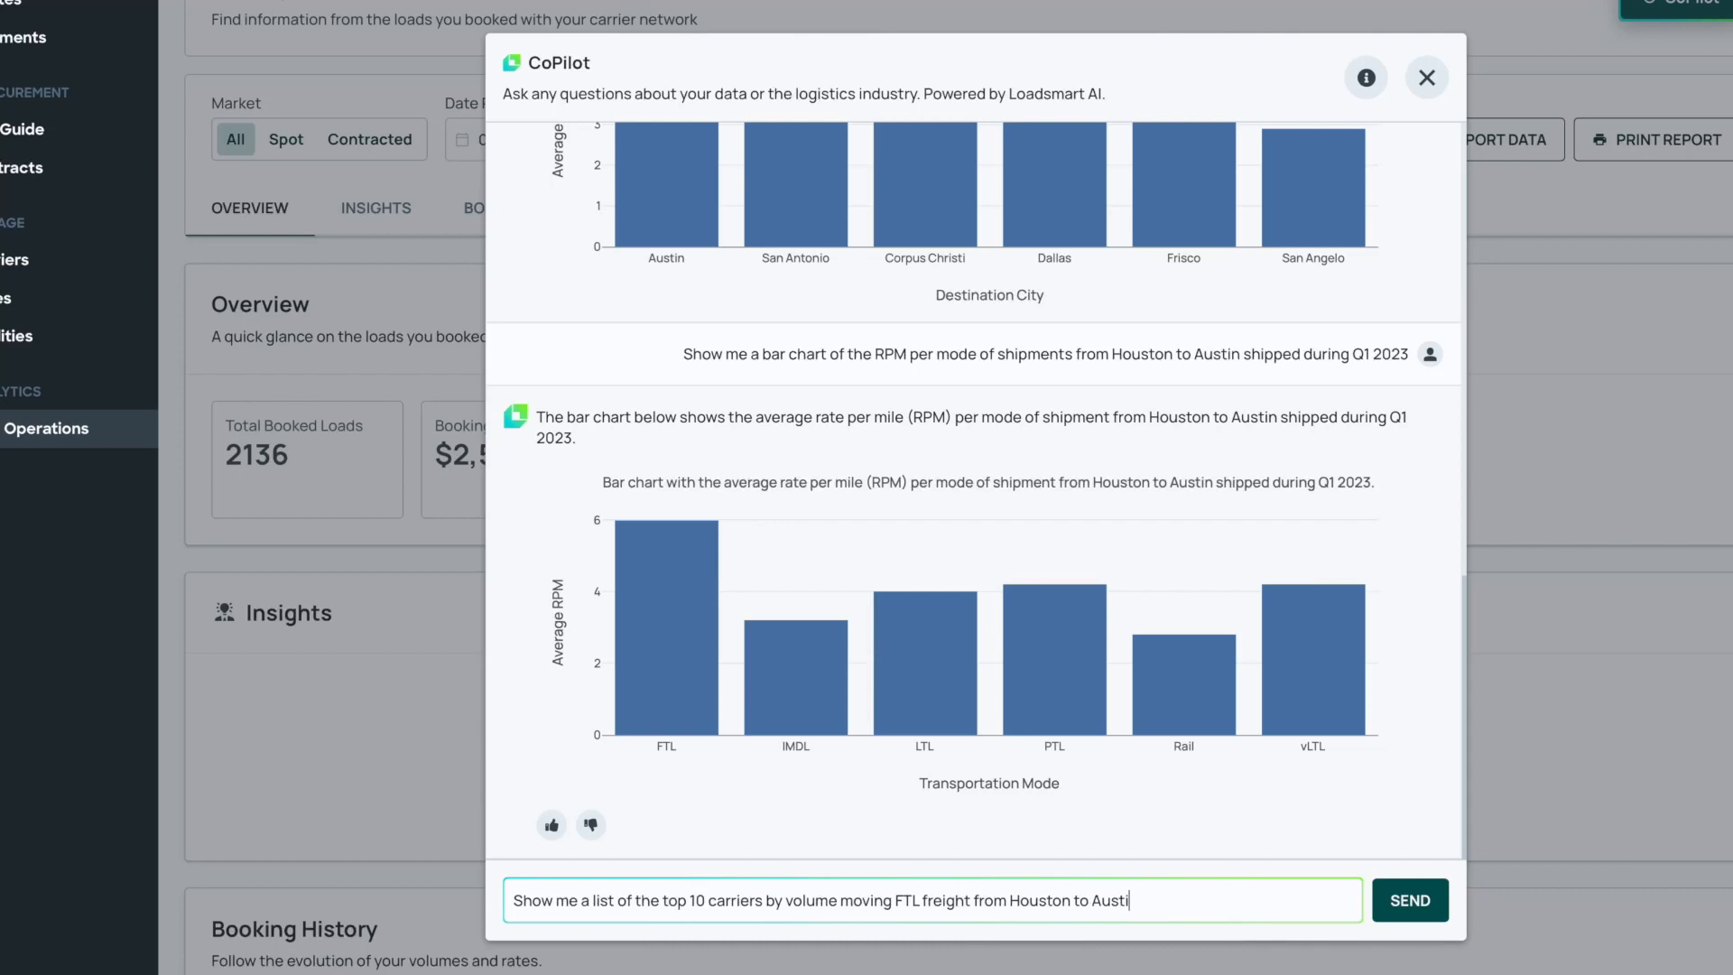
{"action": "left_click", "coordinate": [1409, 899]}
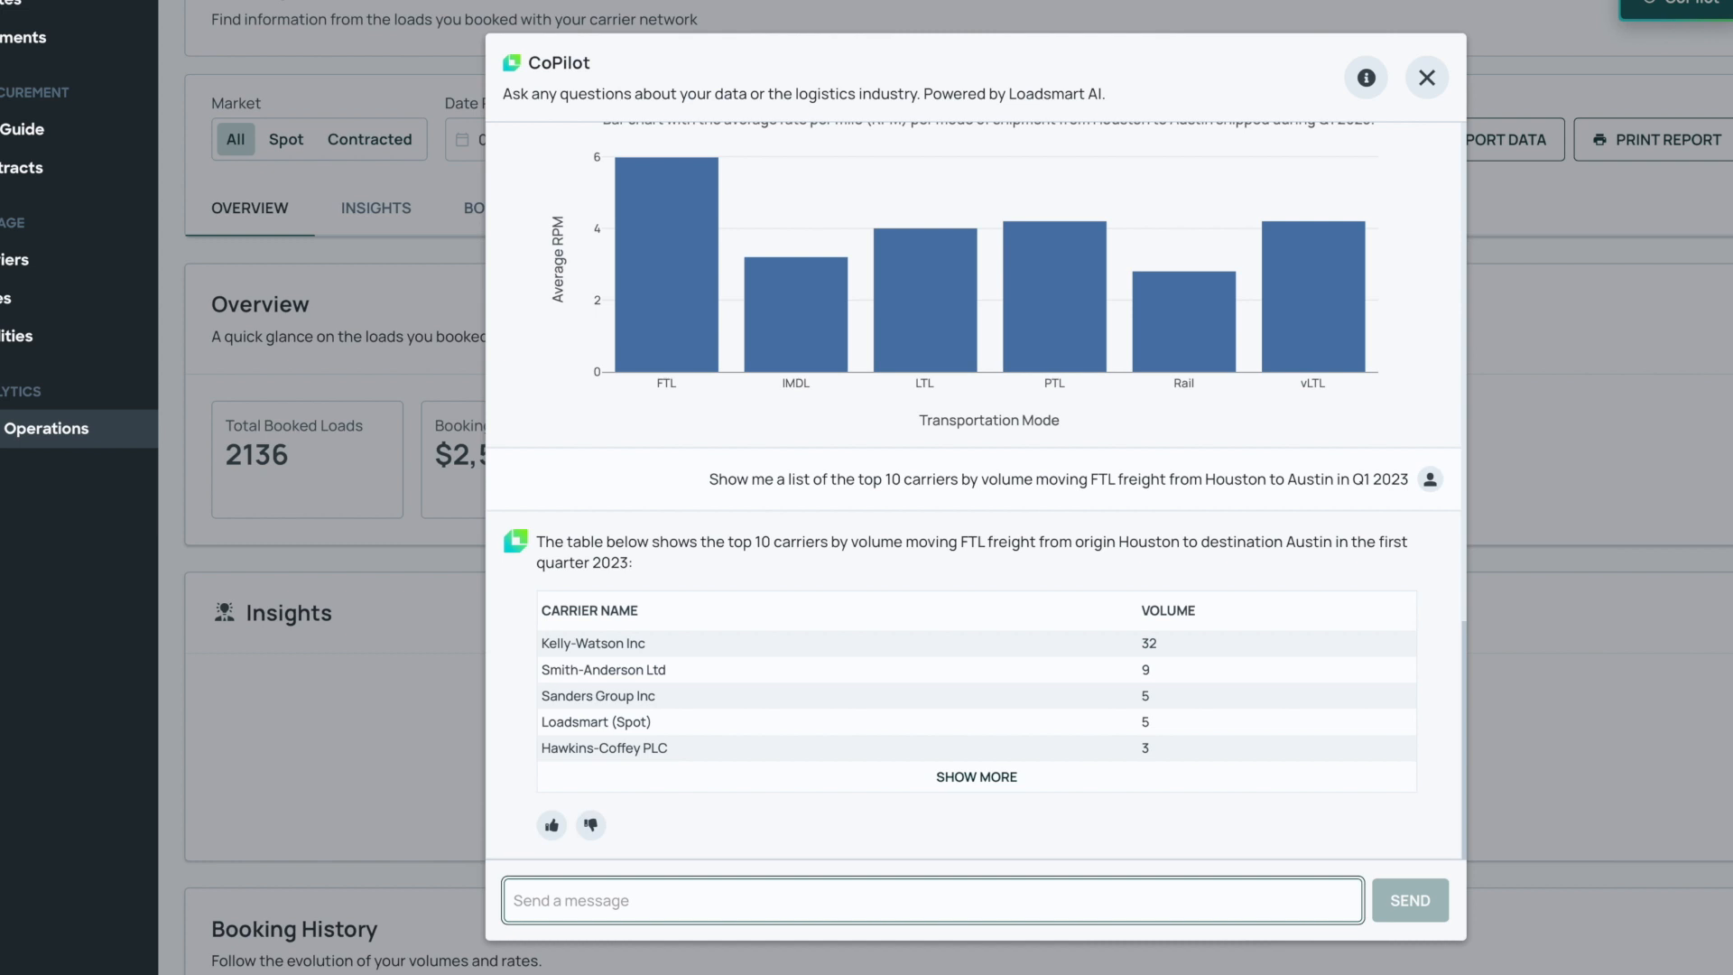
{"action": "type", "text": "Add t"}
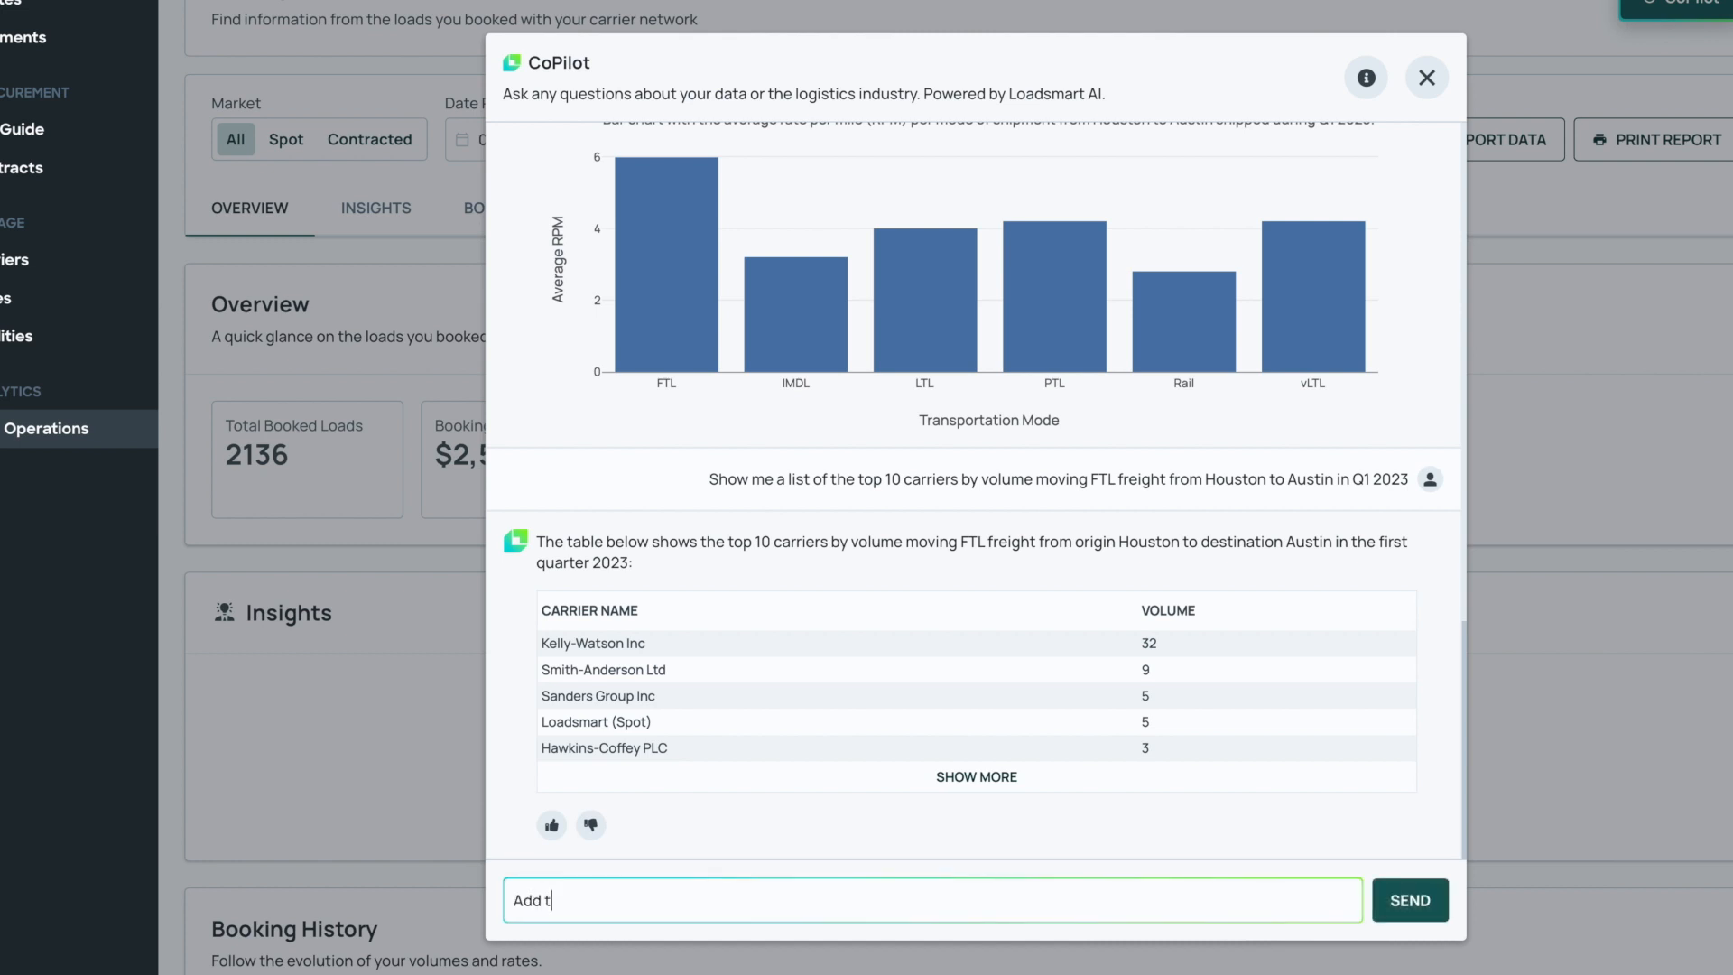
Step: Ask CoPilot to add RPM, then spot and contract volume columns, to the carrier table
{"action": "left_click", "coordinate": [1409, 898]}
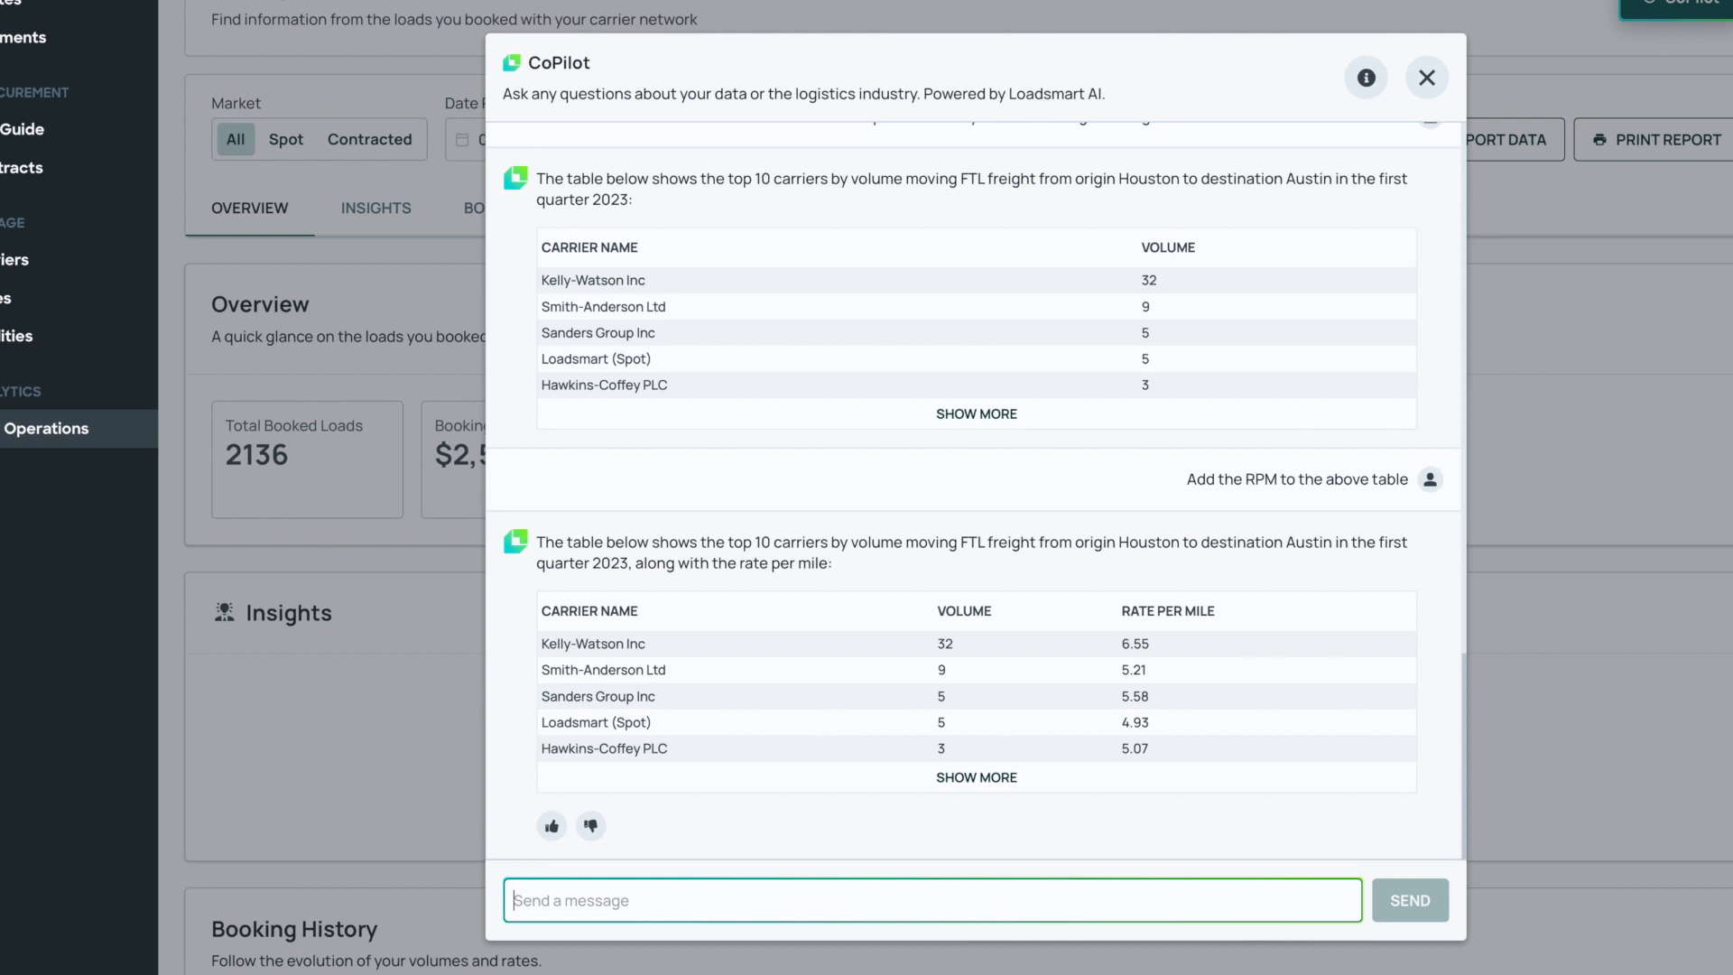
{"action": "type", "text": "In this s"}
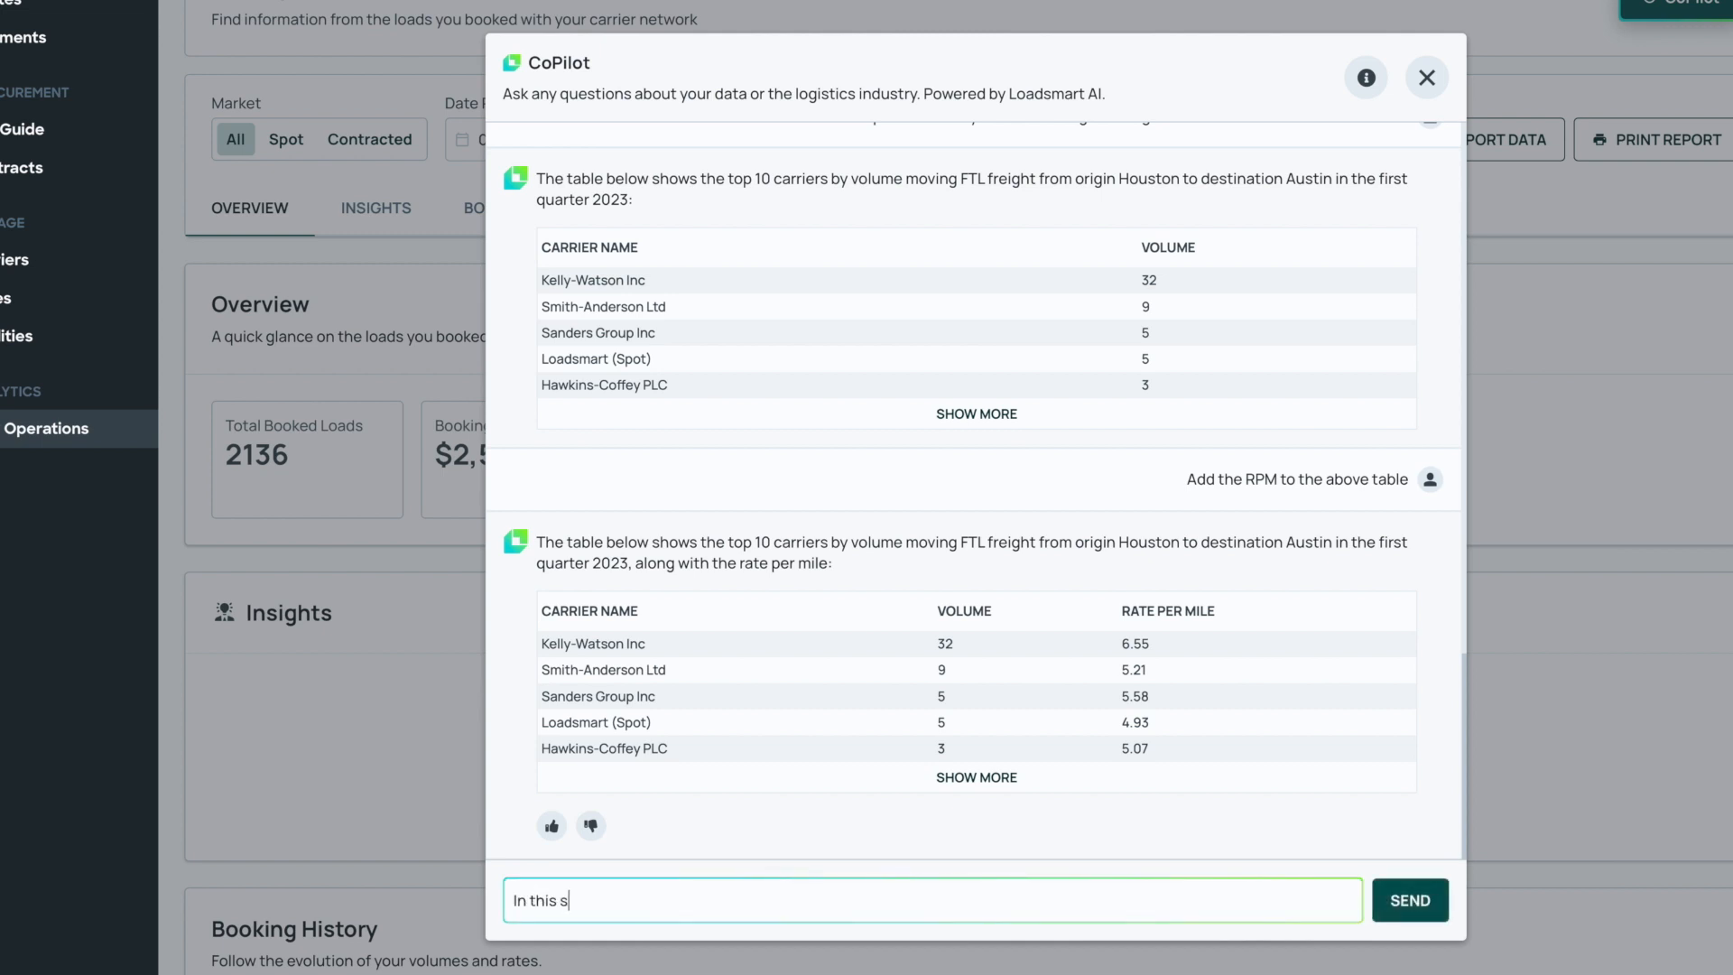
{"action": "type", "text": "In this same table, add two more columns for spot"}
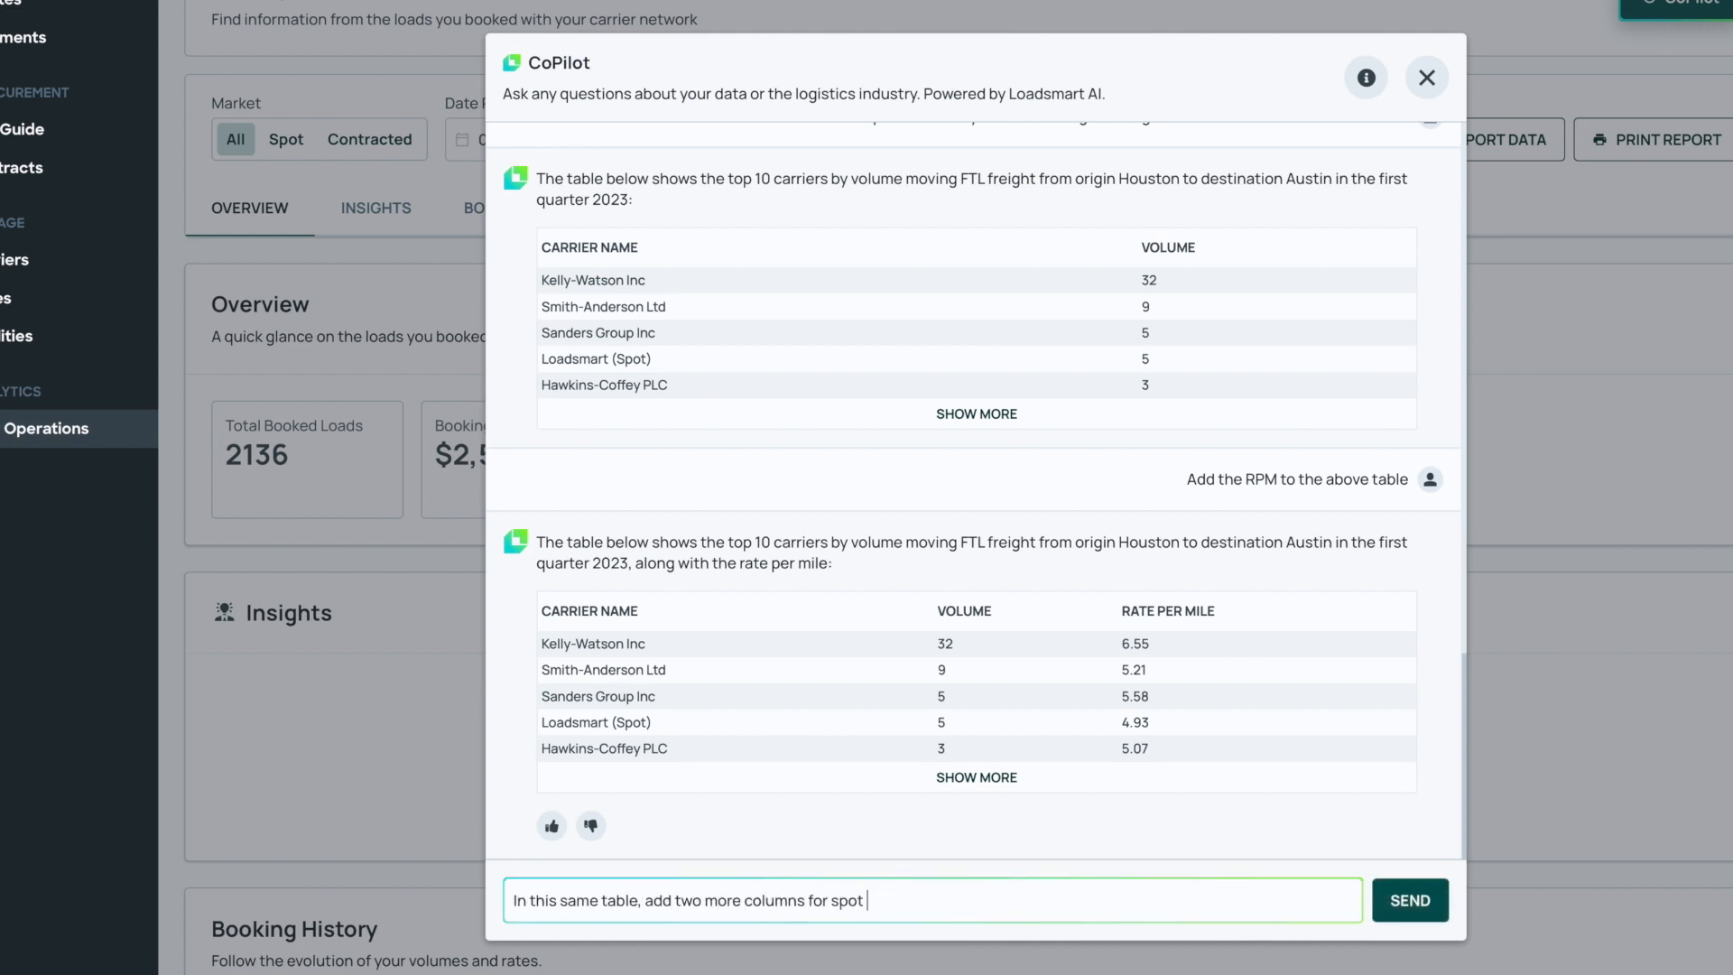
{"action": "left_click", "coordinate": [1409, 899]}
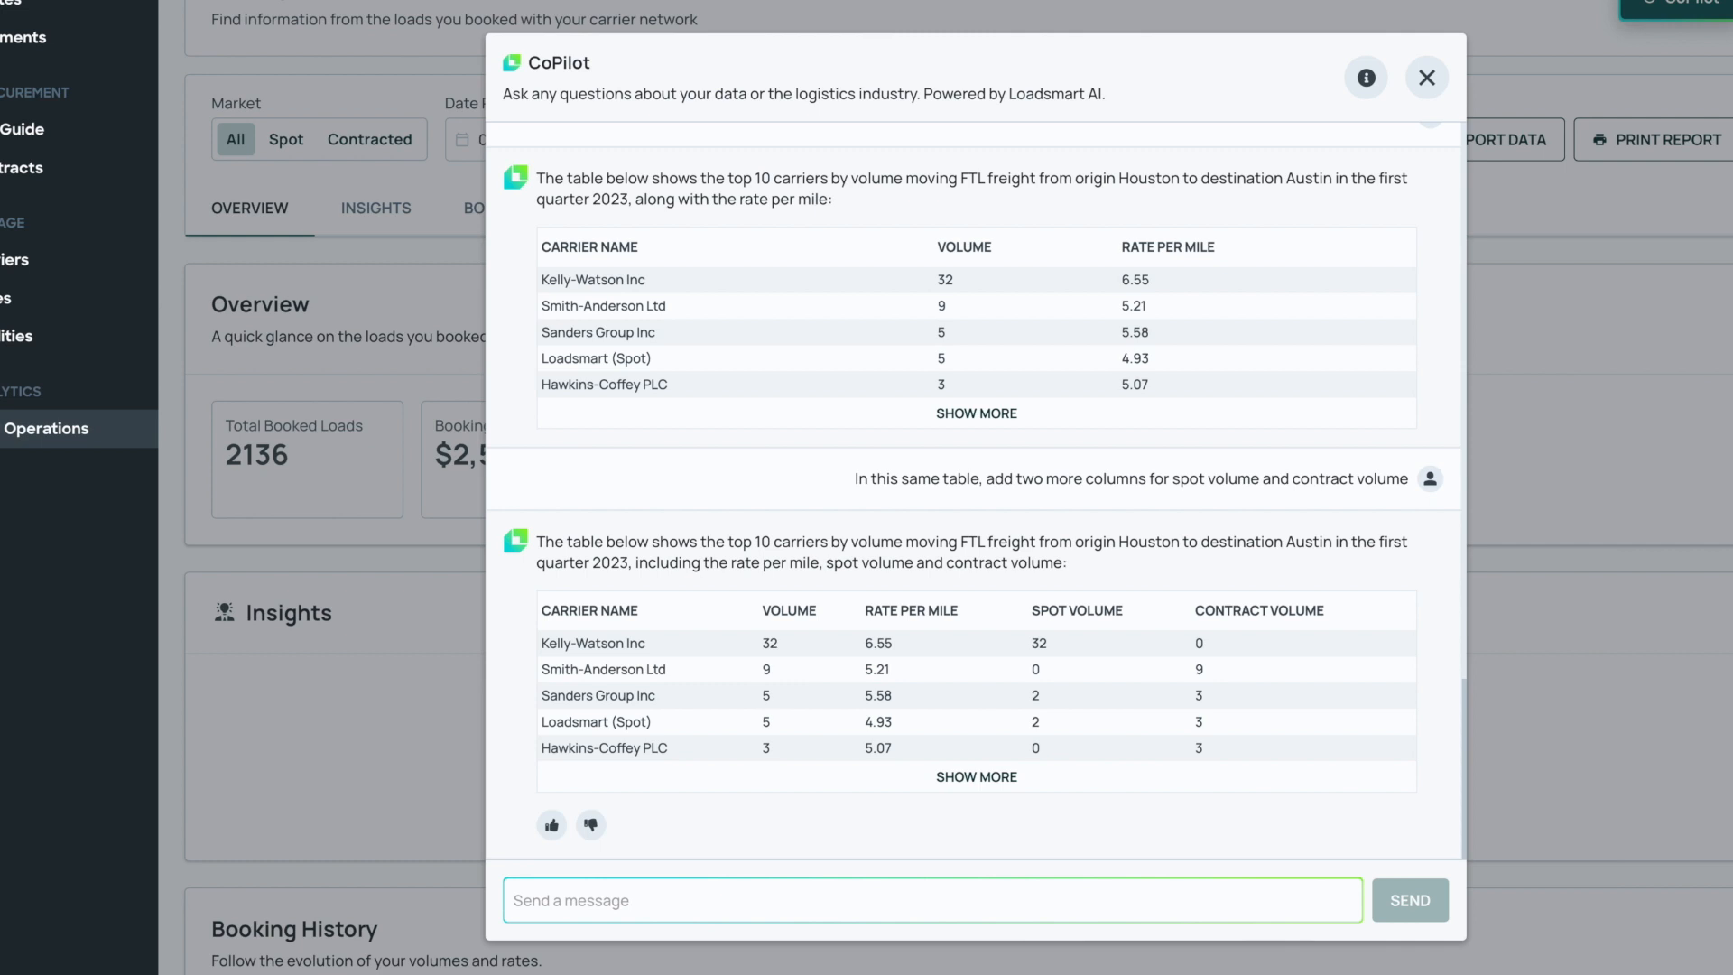
Step: Ask for 5 bullet points to convince my boss to adopt a freight procurement platform
{"action": "type", "text": "Give me 5 bullet points to"}
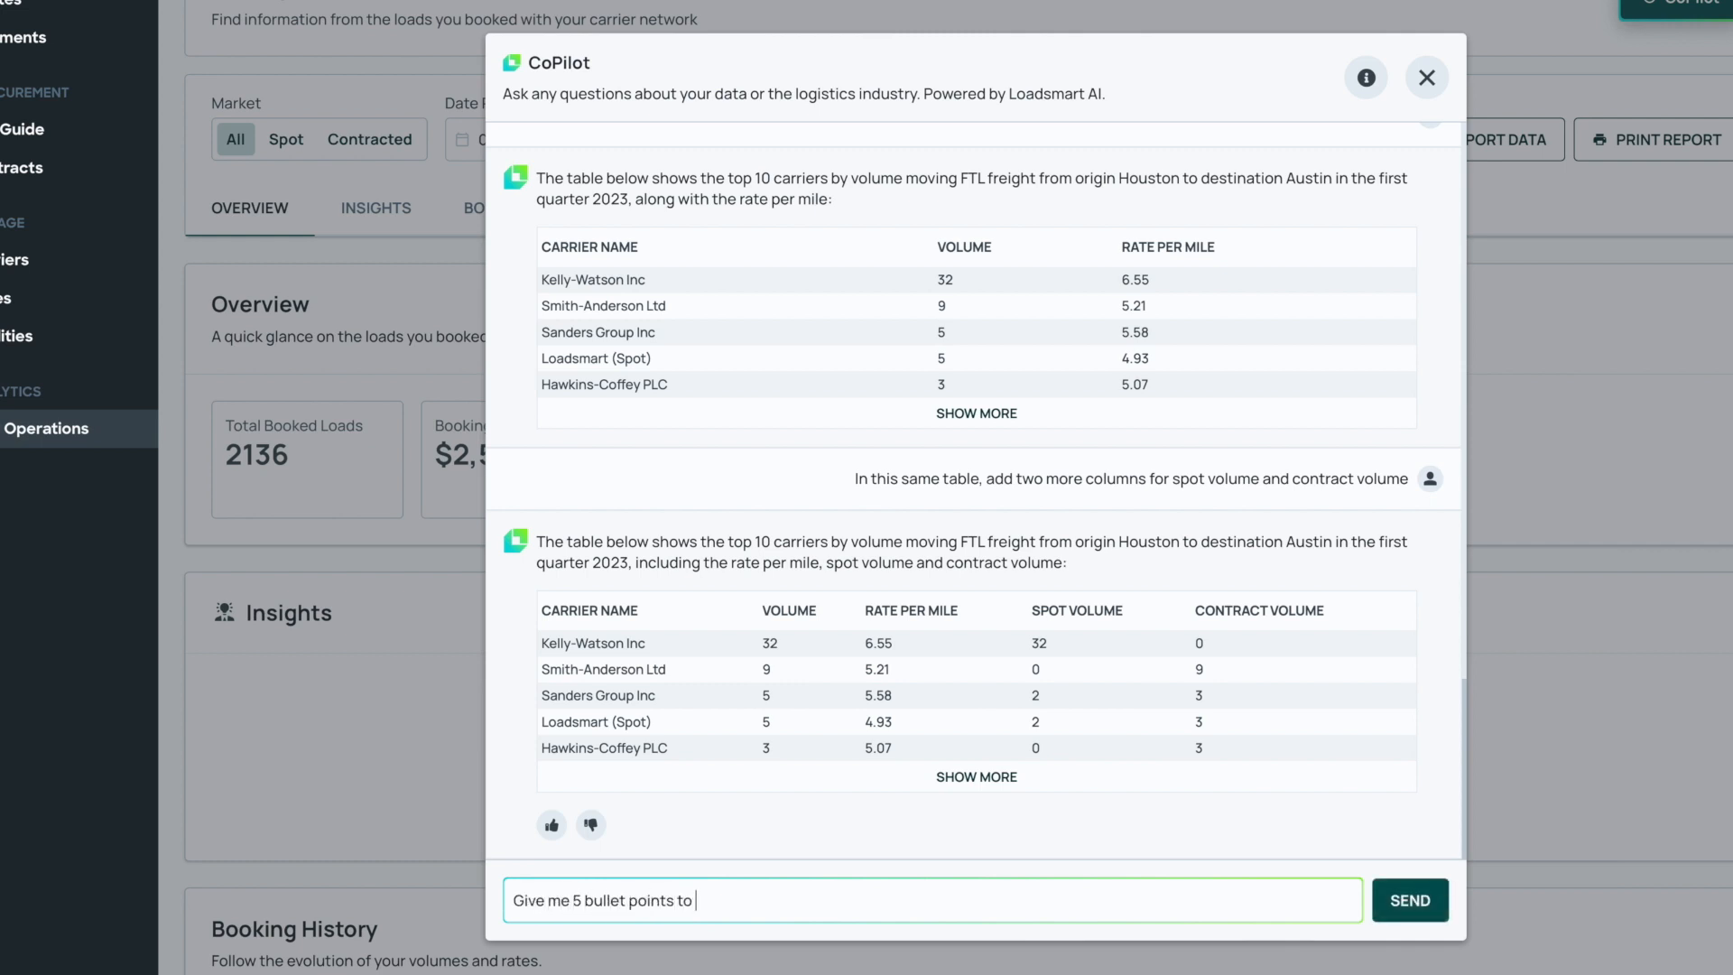
{"action": "type", "text": "convince my boss to adopt a freight procure"}
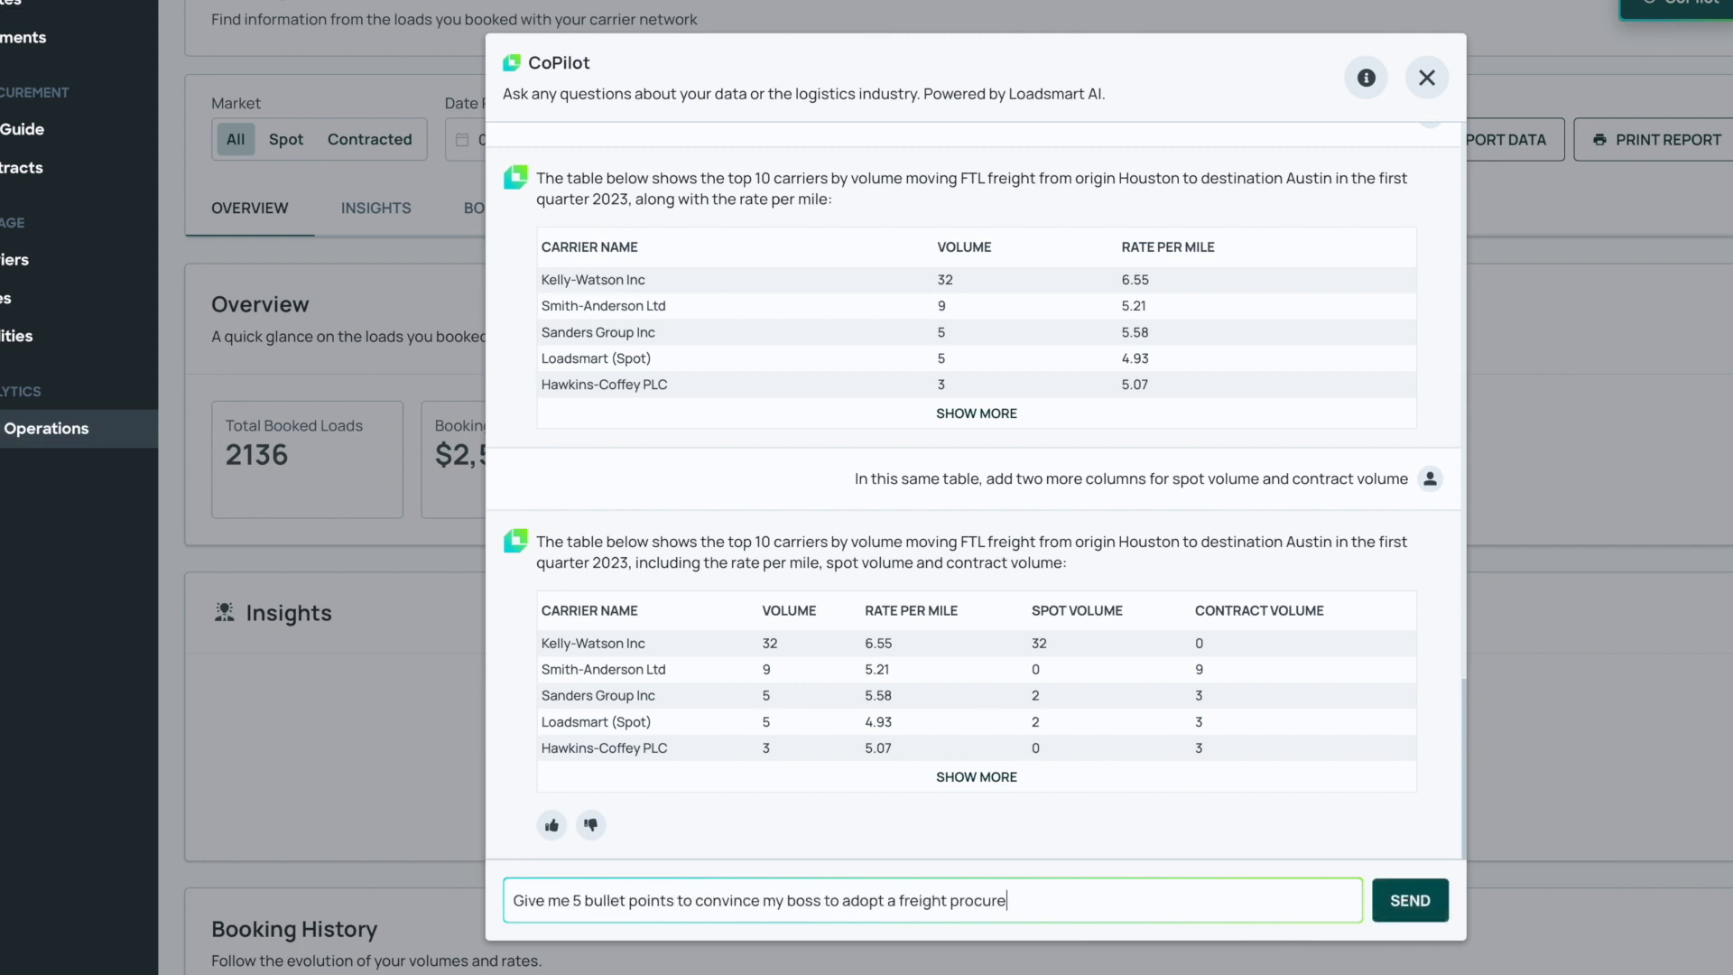
{"action": "left_click", "coordinate": [1408, 900]}
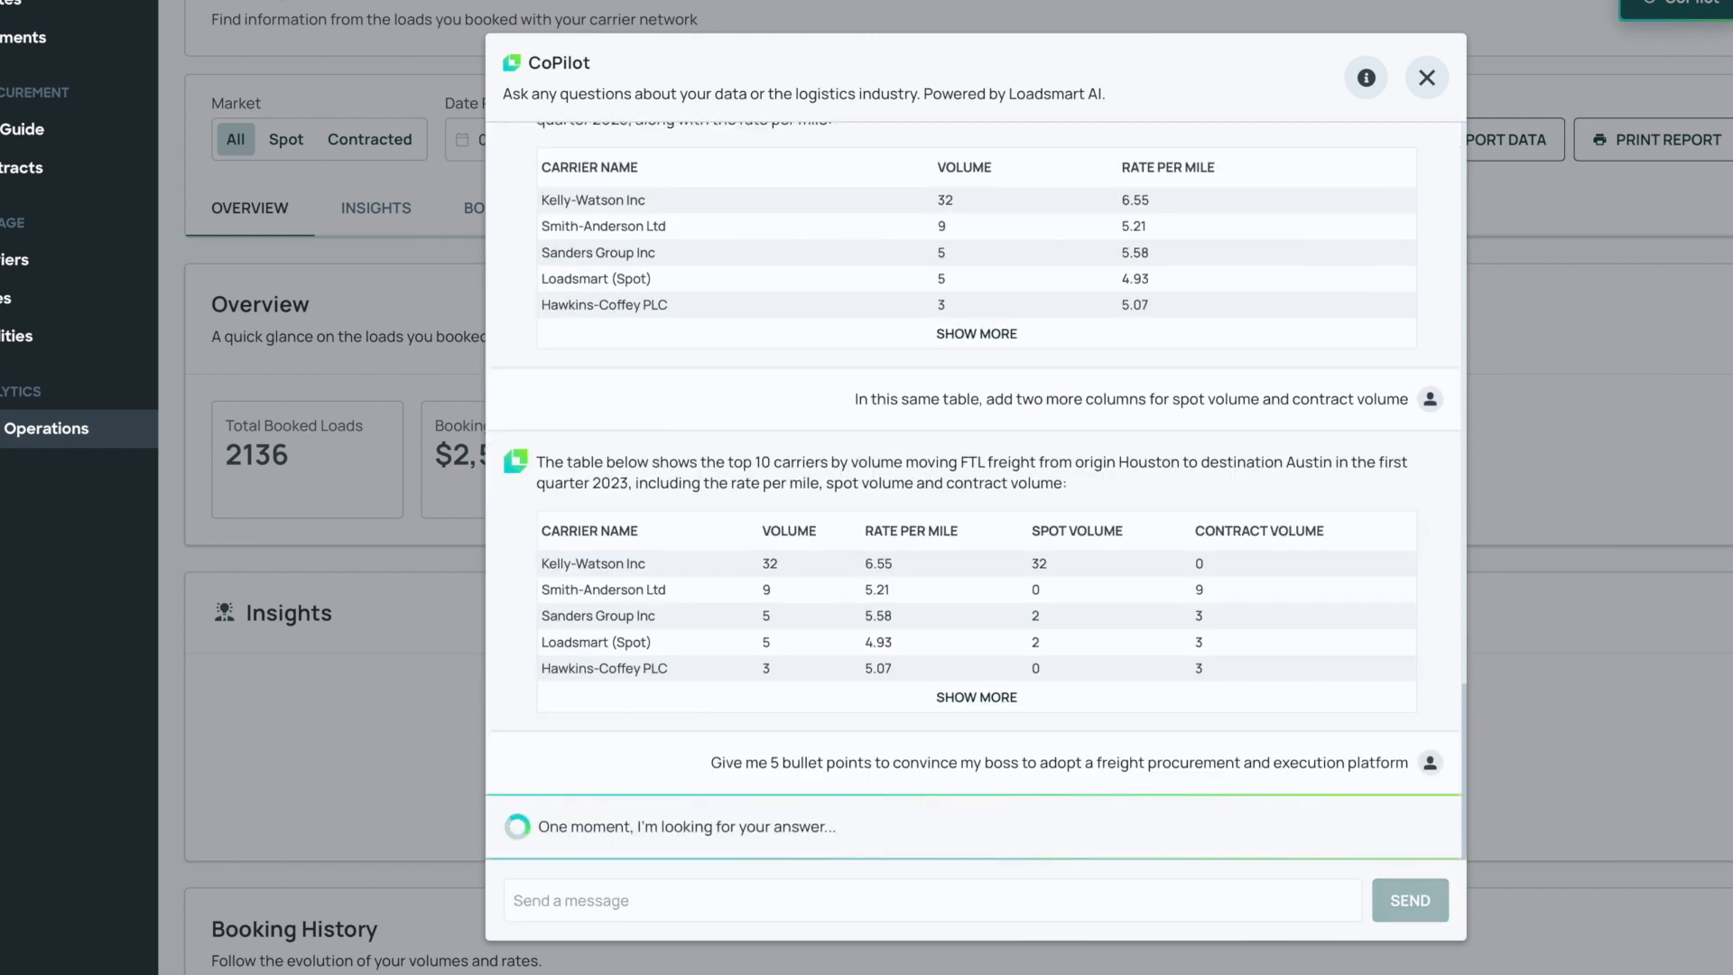